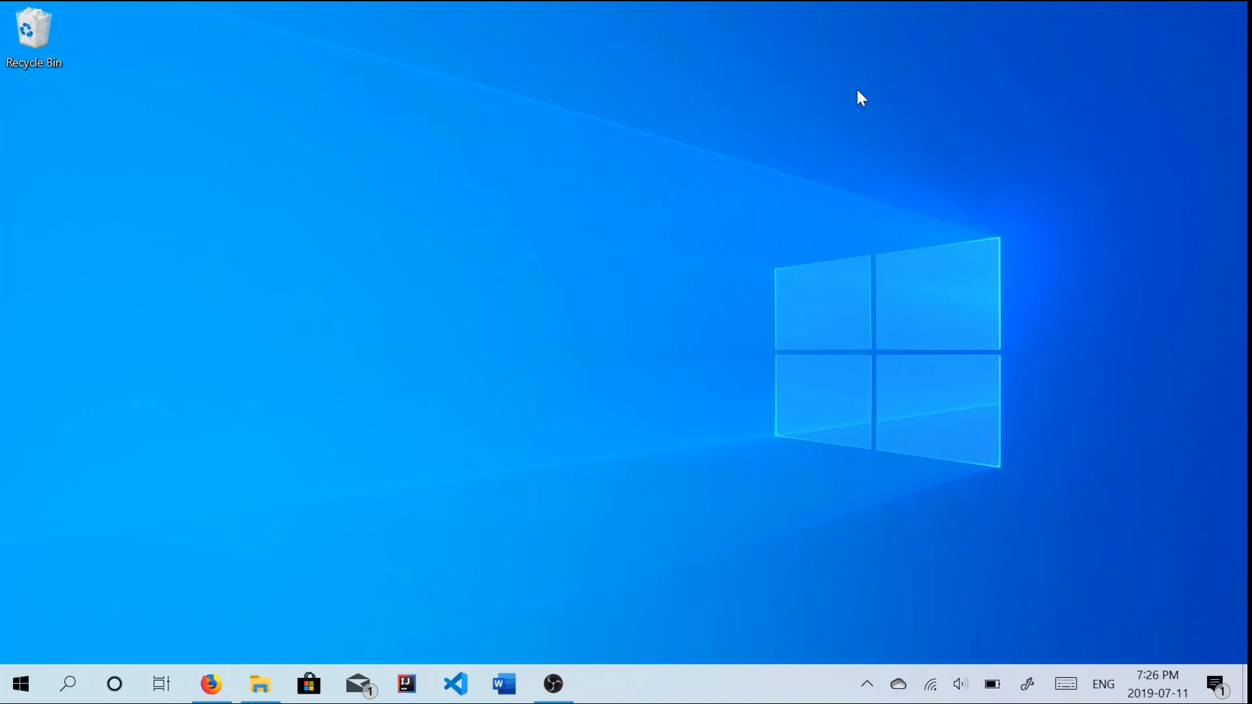
Search the Start menu for cmd to launch Command Prompt.
left_click(20, 684)
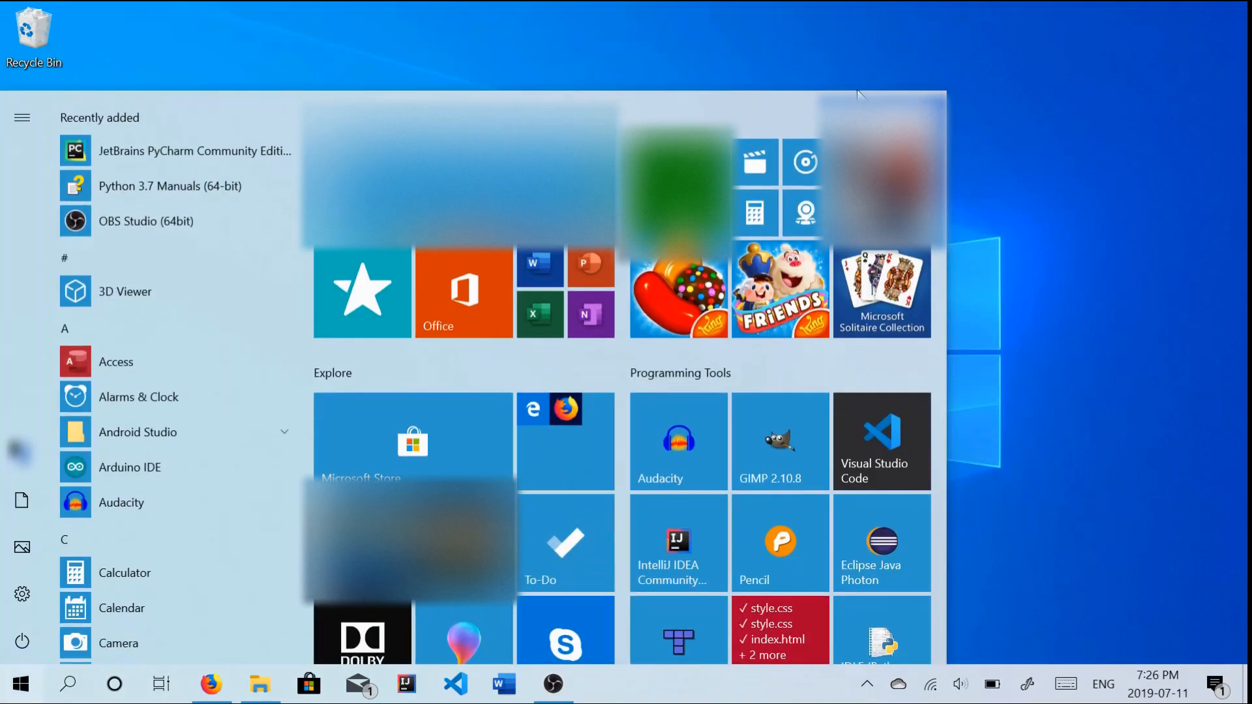
type("cmd")
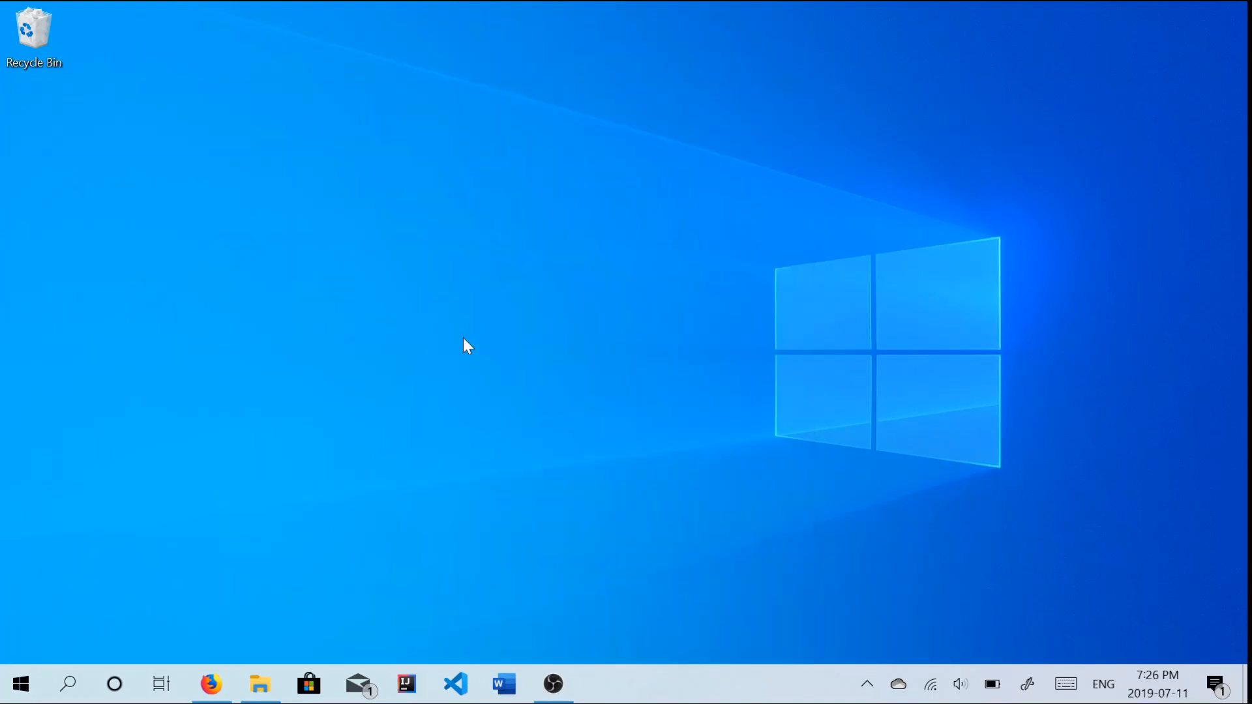
Run pip install pygame, which reports pygame 1.9.4 already installed.
left_click(600, 685)
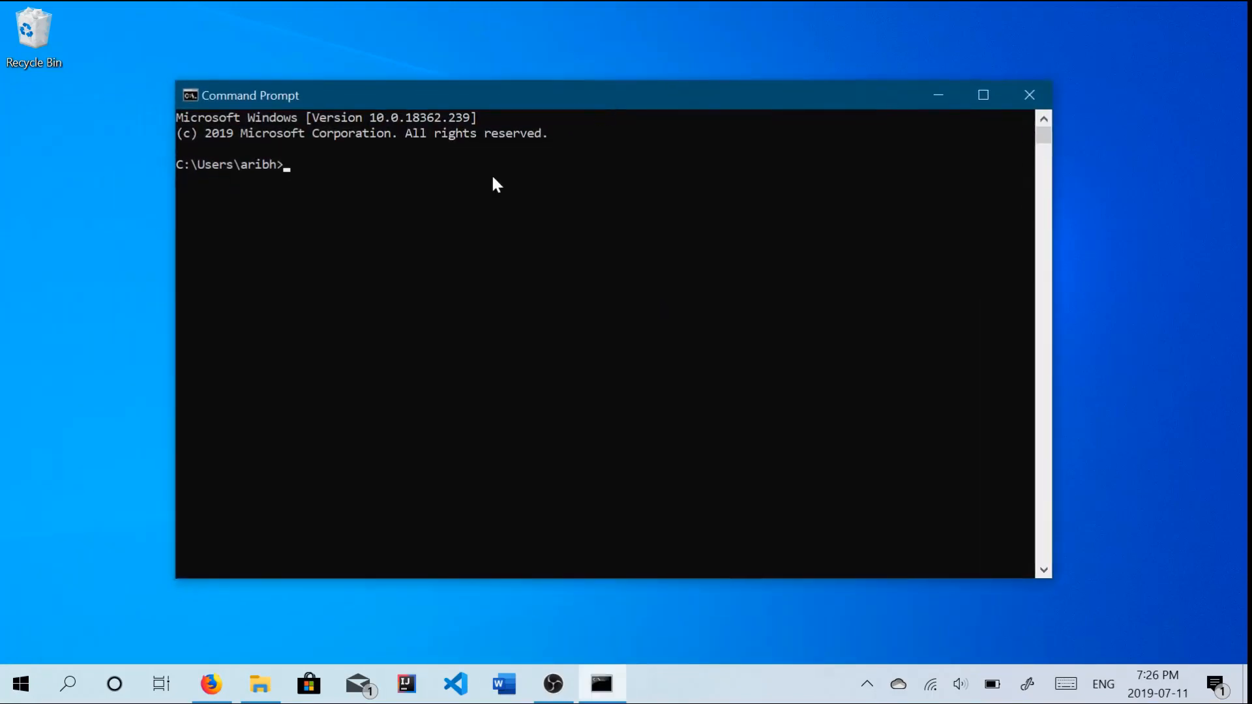
type("p")
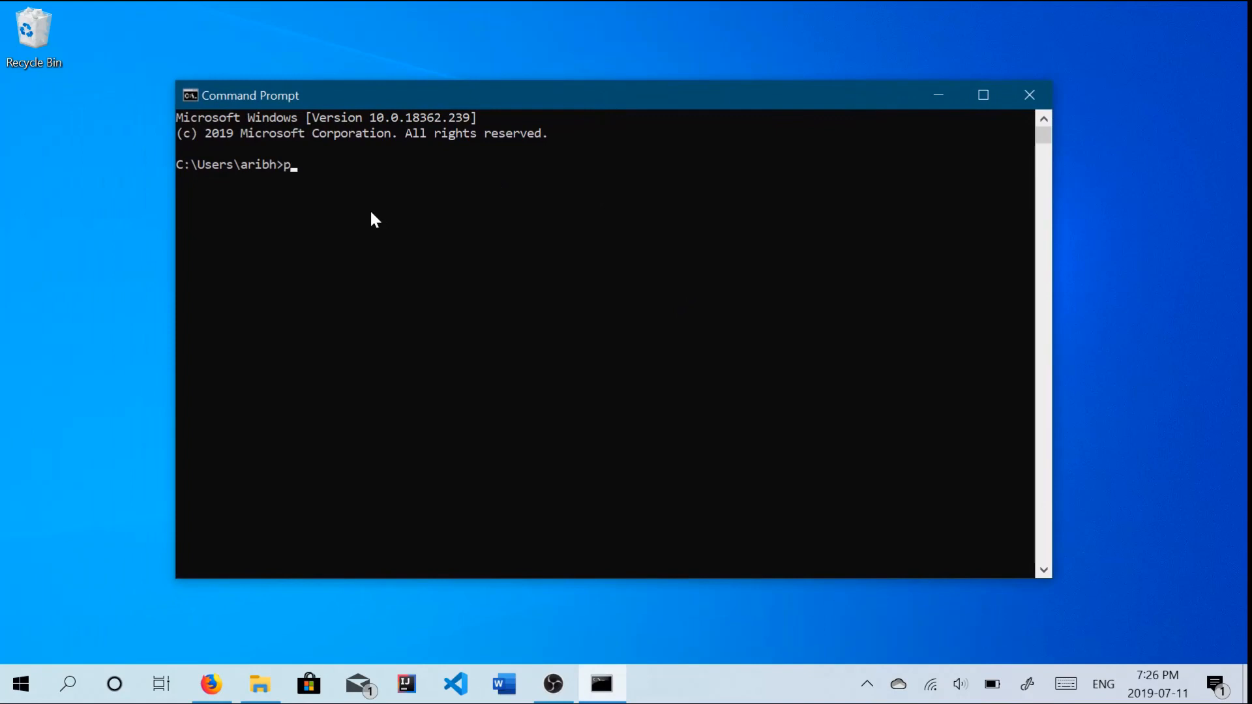
type("ip install py")
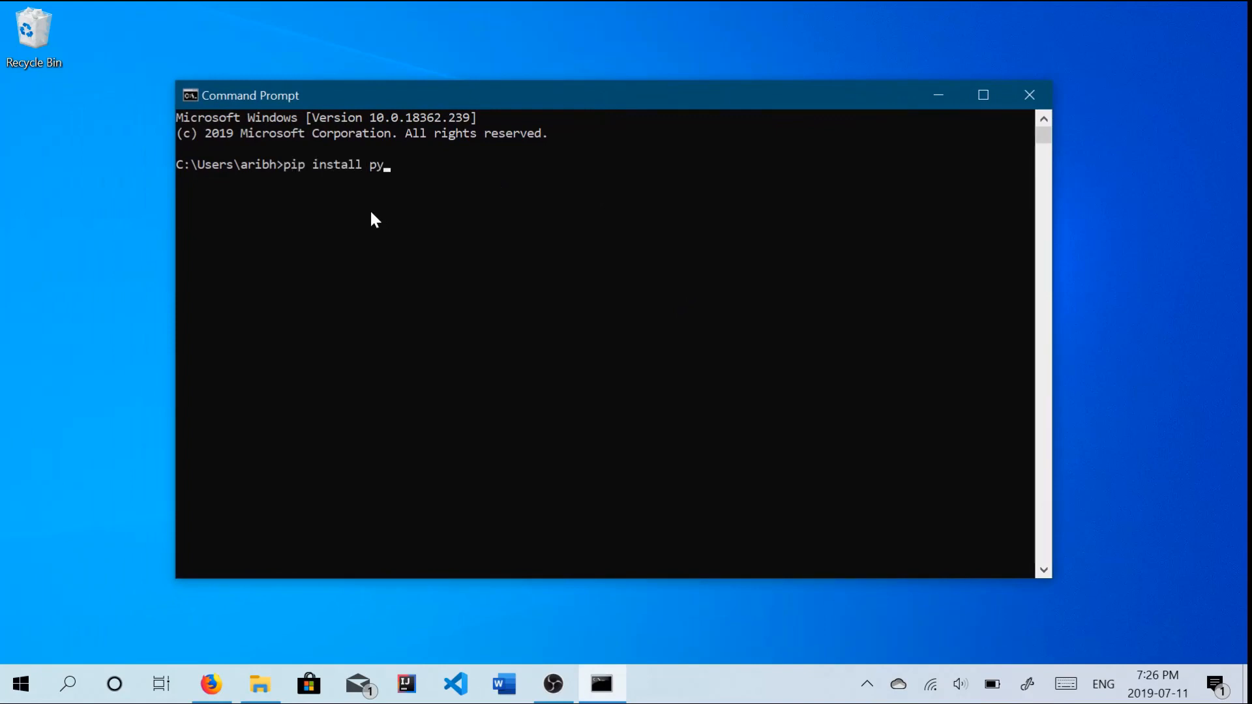
type("game")
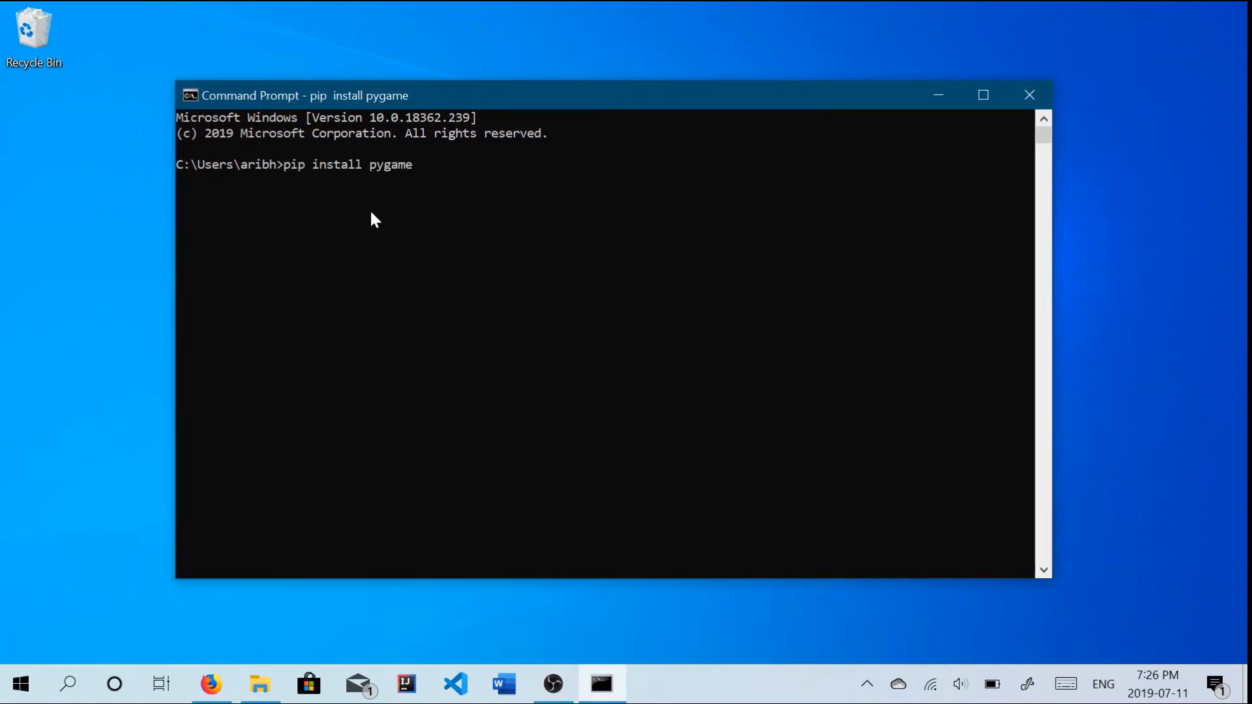
key("Return")
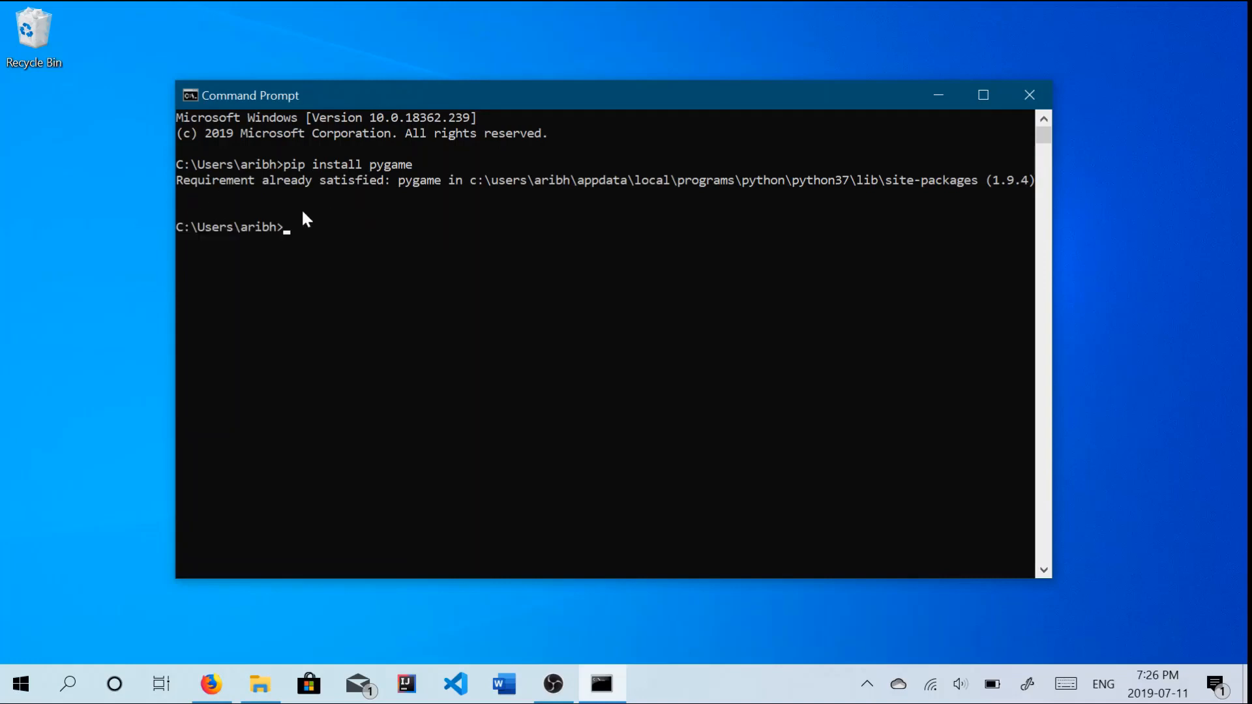
mouse_move(893, 225)
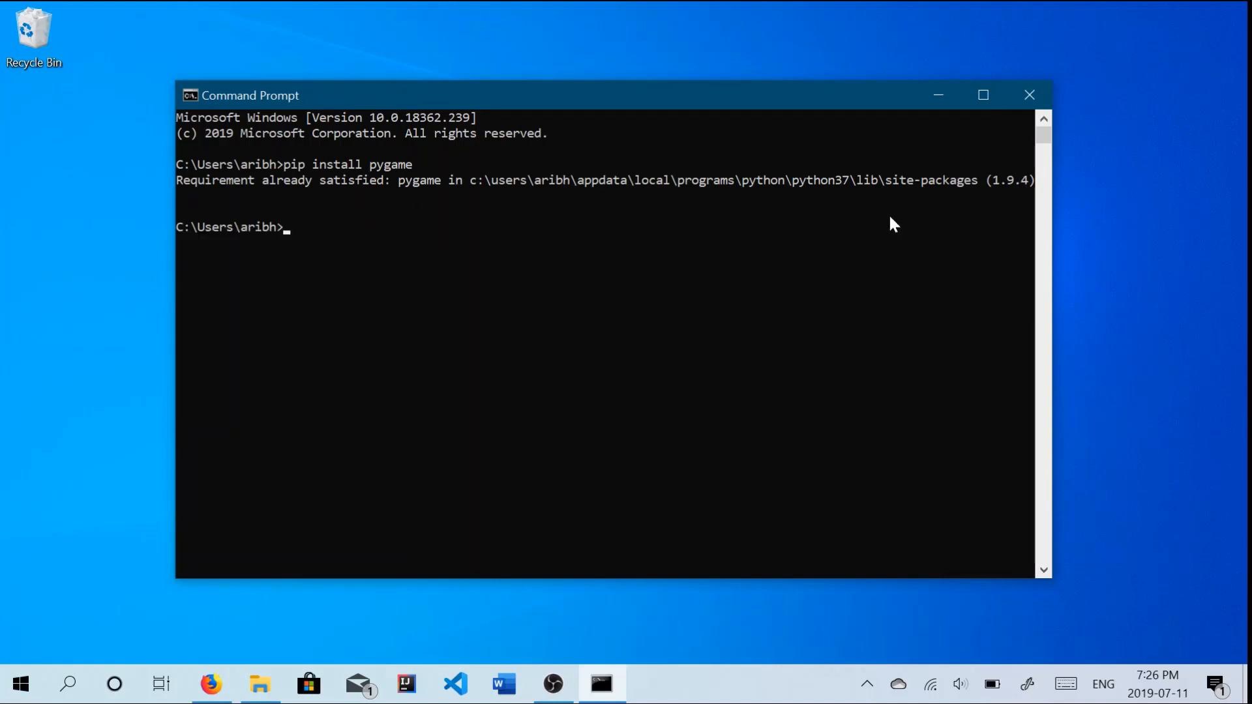
mouse_move(787, 236)
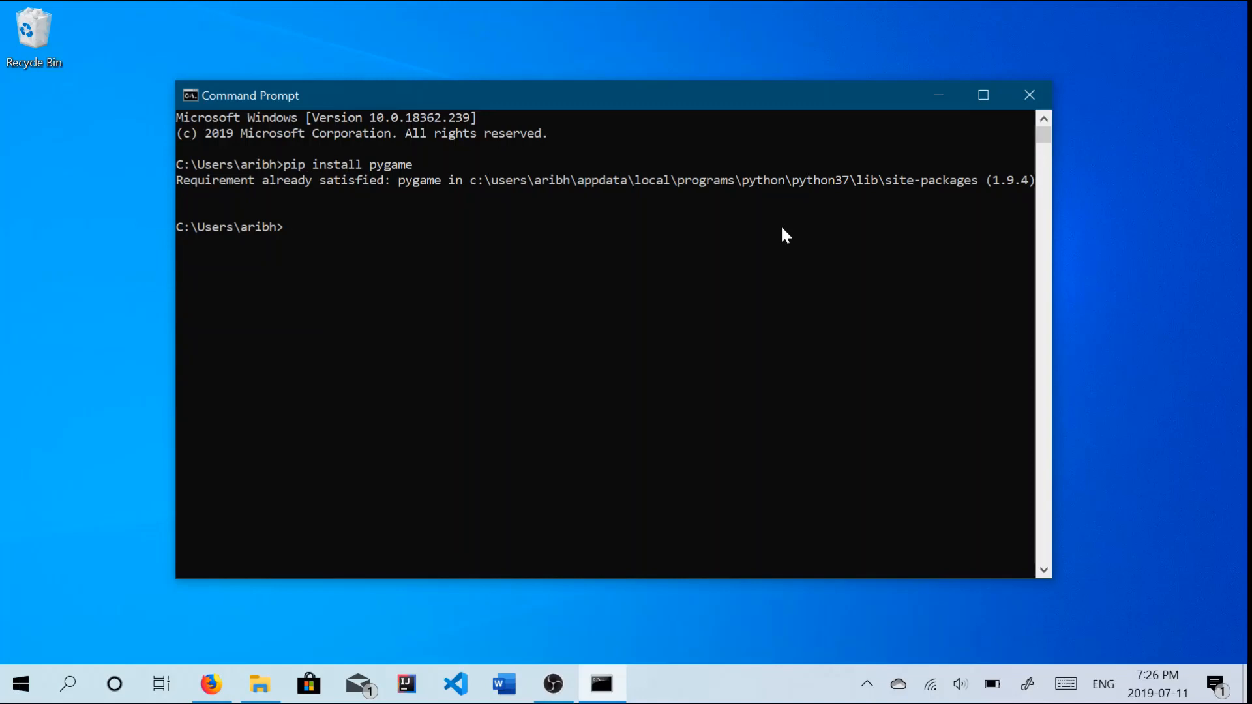
mouse_move(240, 204)
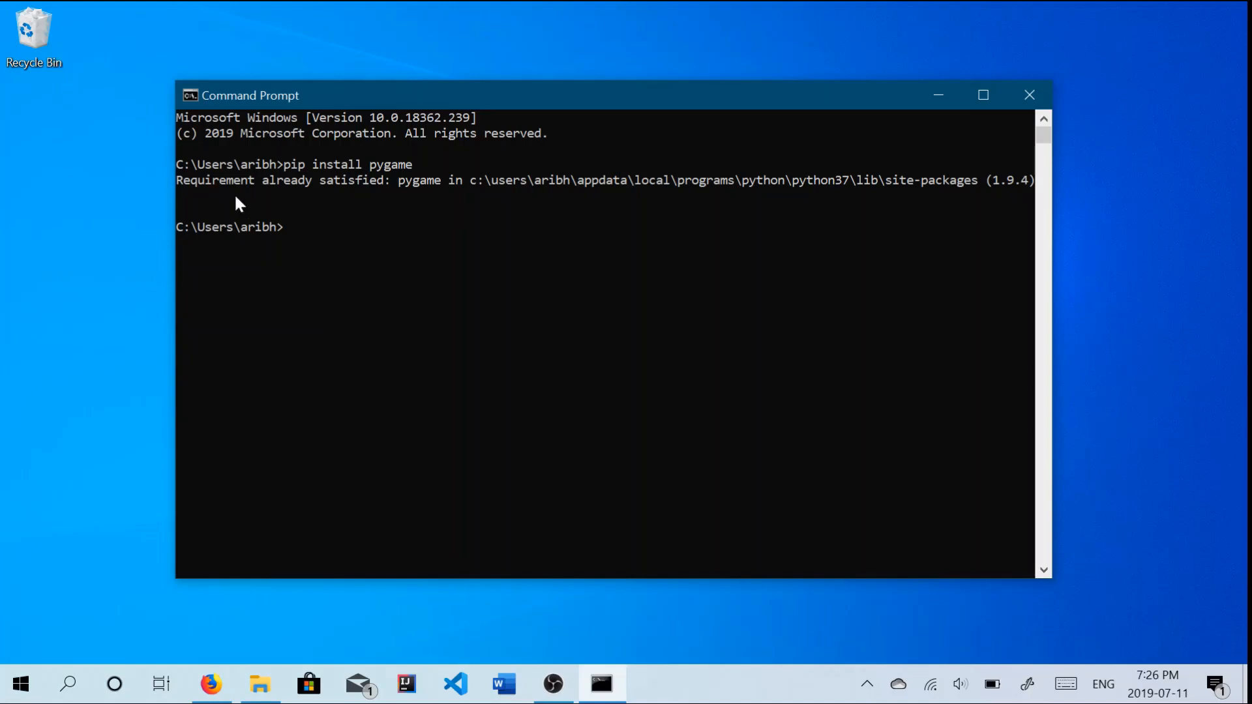
mouse_move(340, 84)
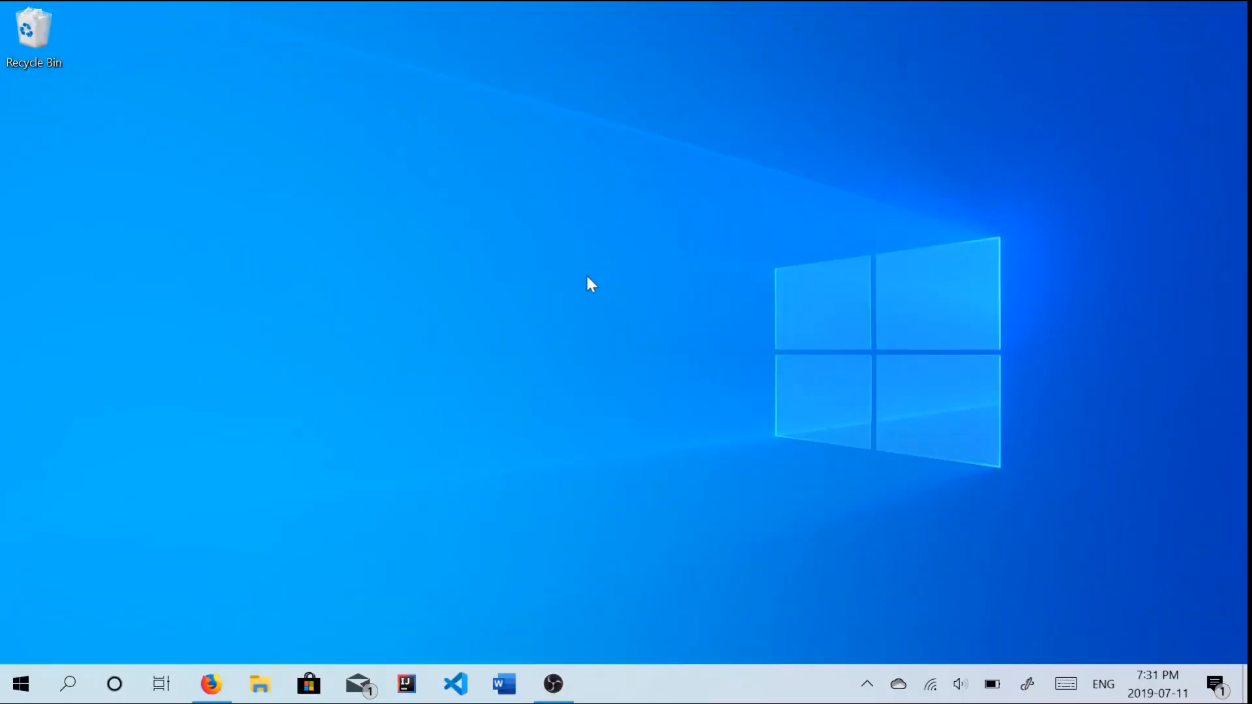
mouse_move(533, 318)
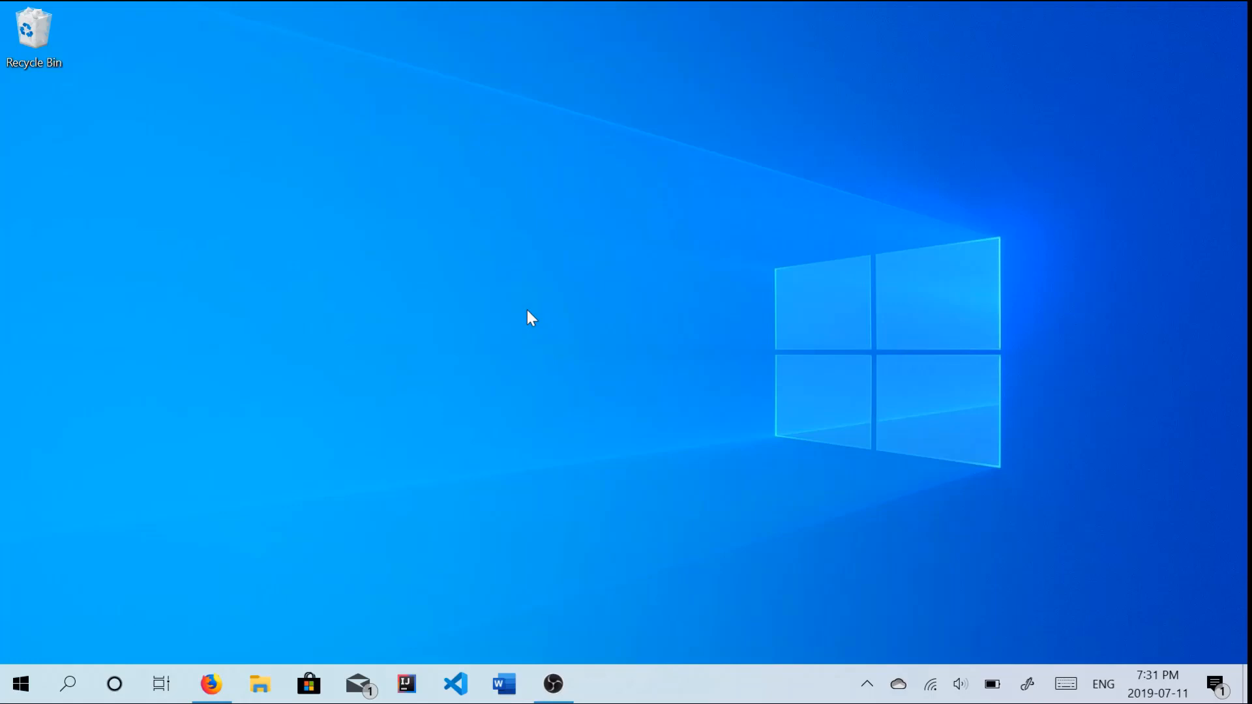
Search the Start menu for 'system variables' to reach System Properties' Advanced settings.
left_click(19, 685)
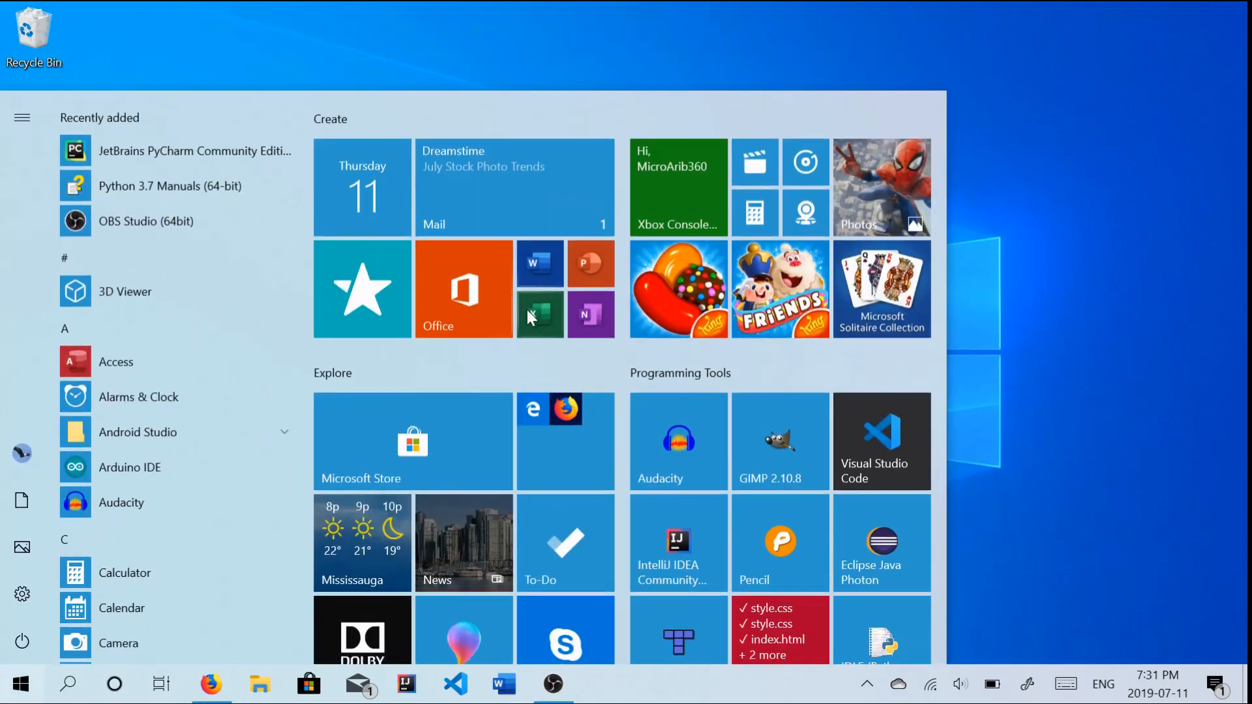
type("system")
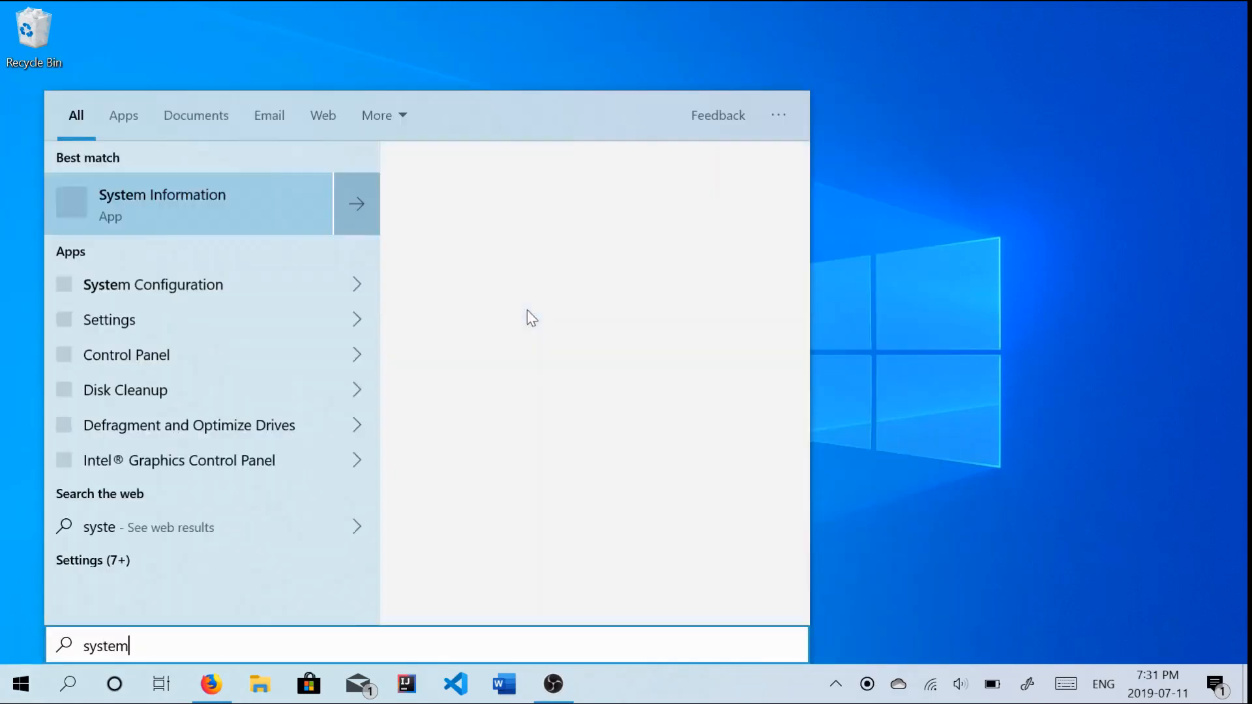
type("variables")
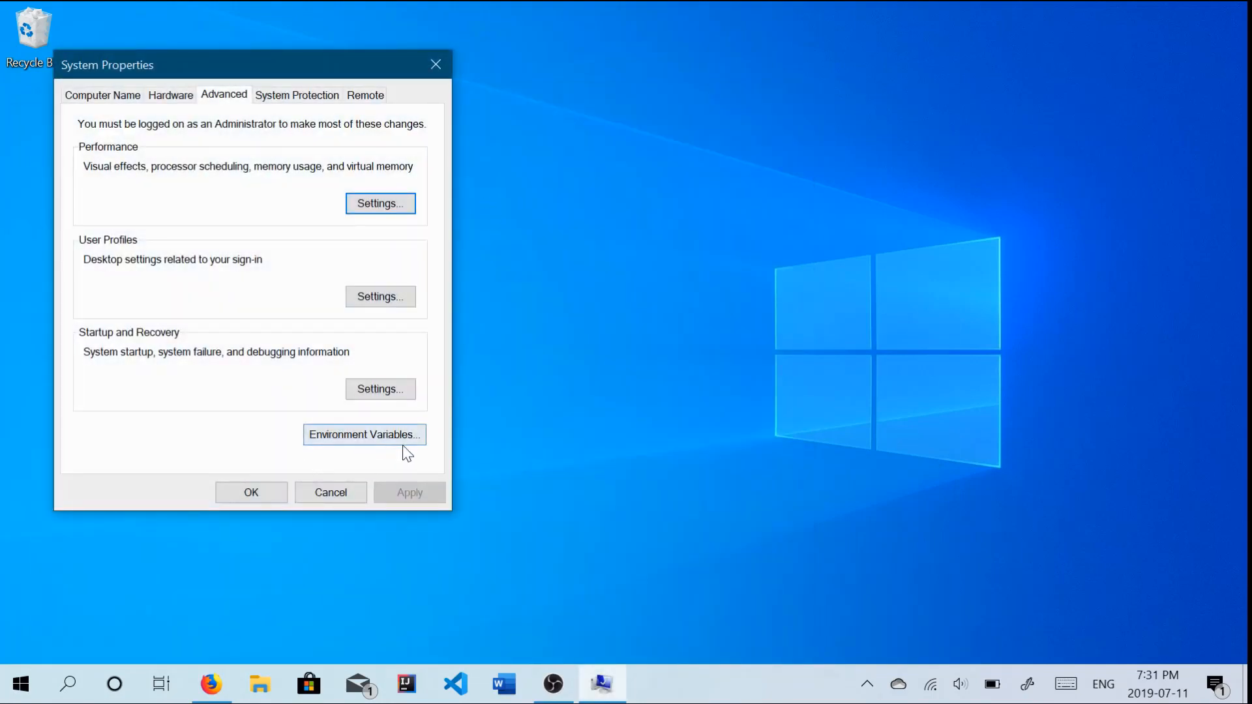
In Environment Variables, check the user Path entries for the Python37 folders.
left_click(364, 434)
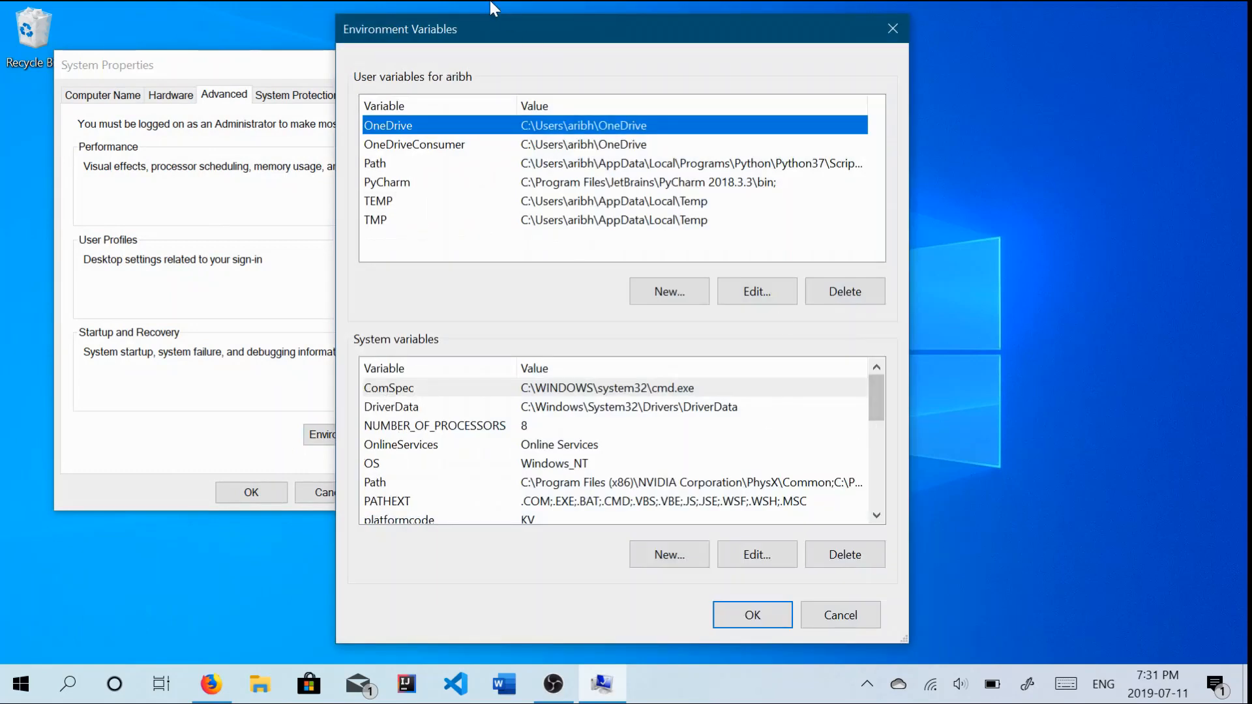
mouse_move(528, 176)
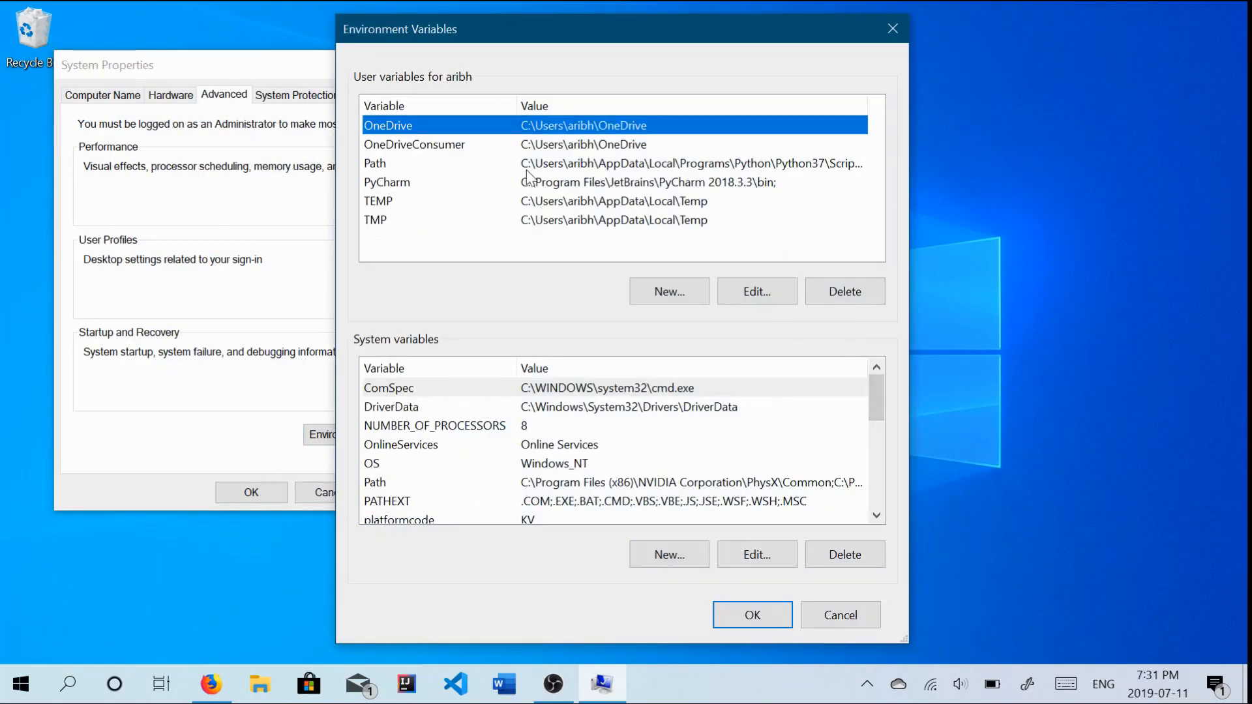
left_click(756, 291)
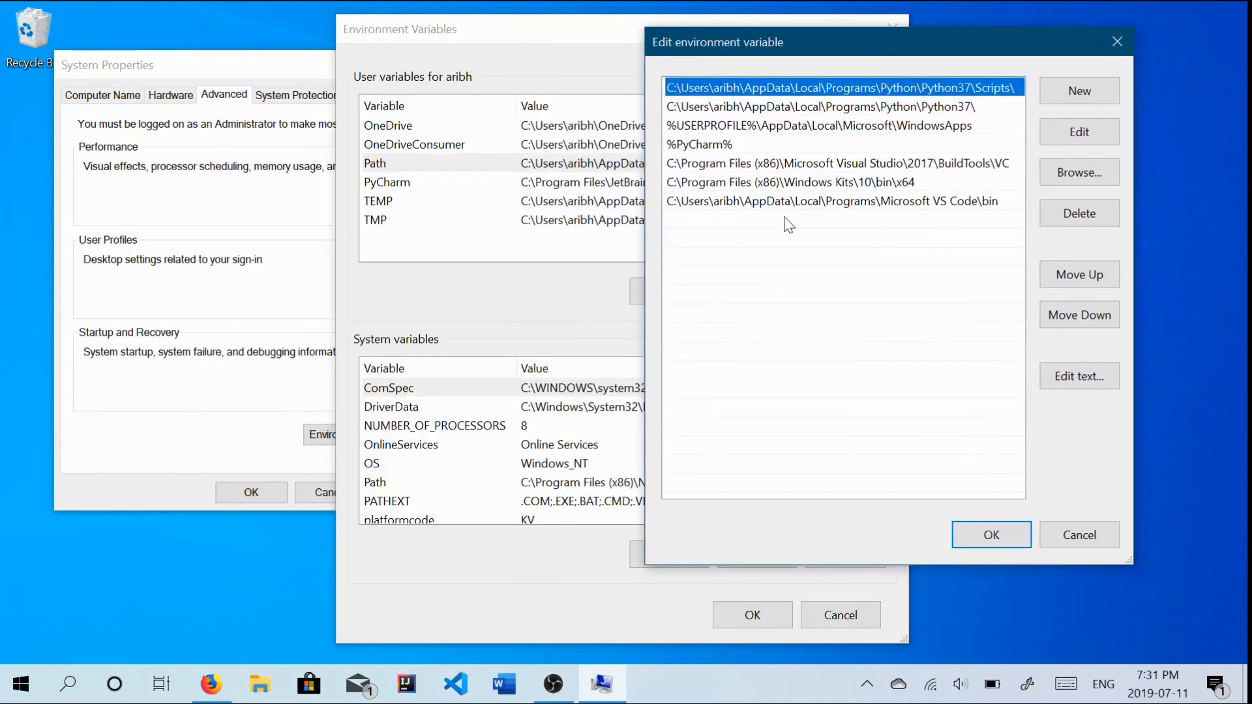
left_click(991, 535)
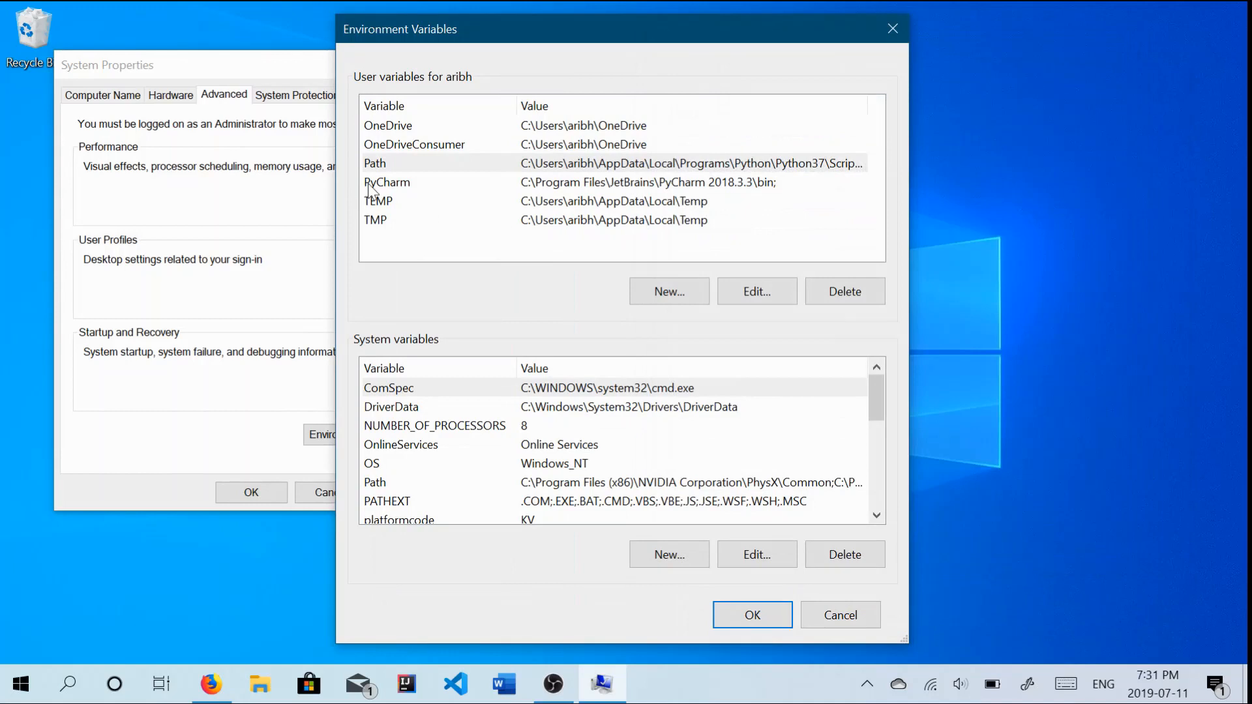
Start a new user variable named Path, then reopen the user Path entries for editing.
left_click(668, 291)
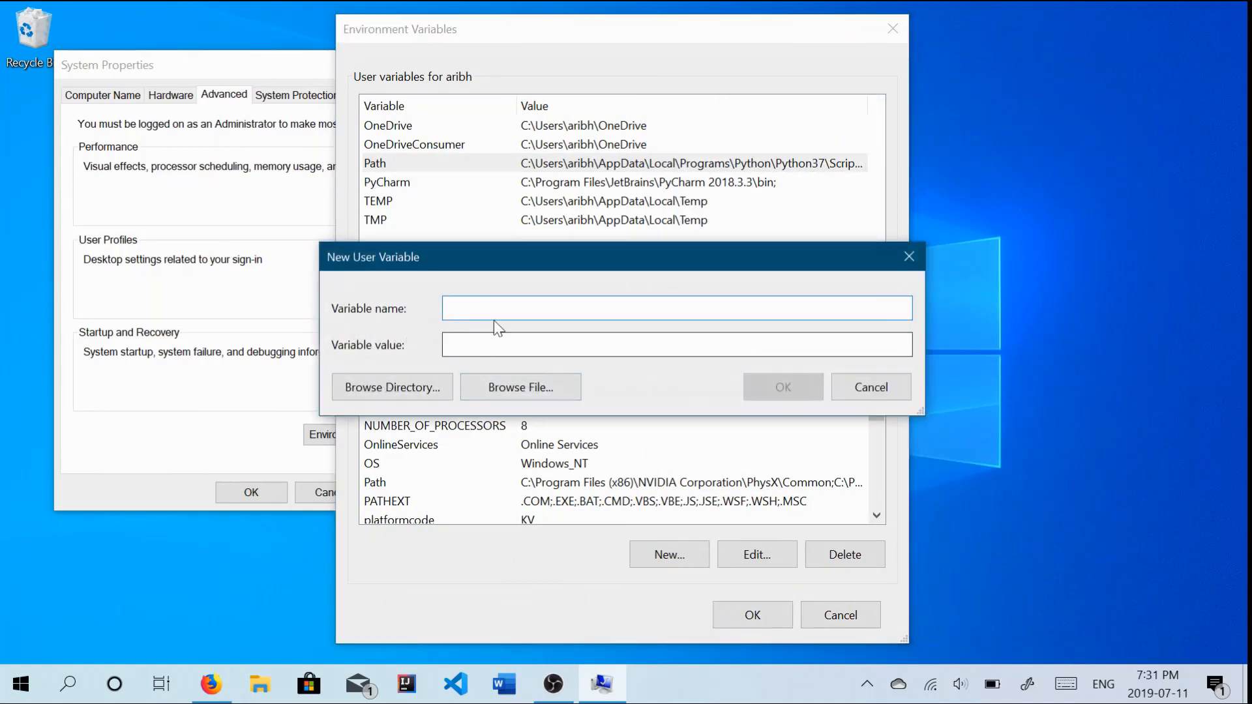
type("Path")
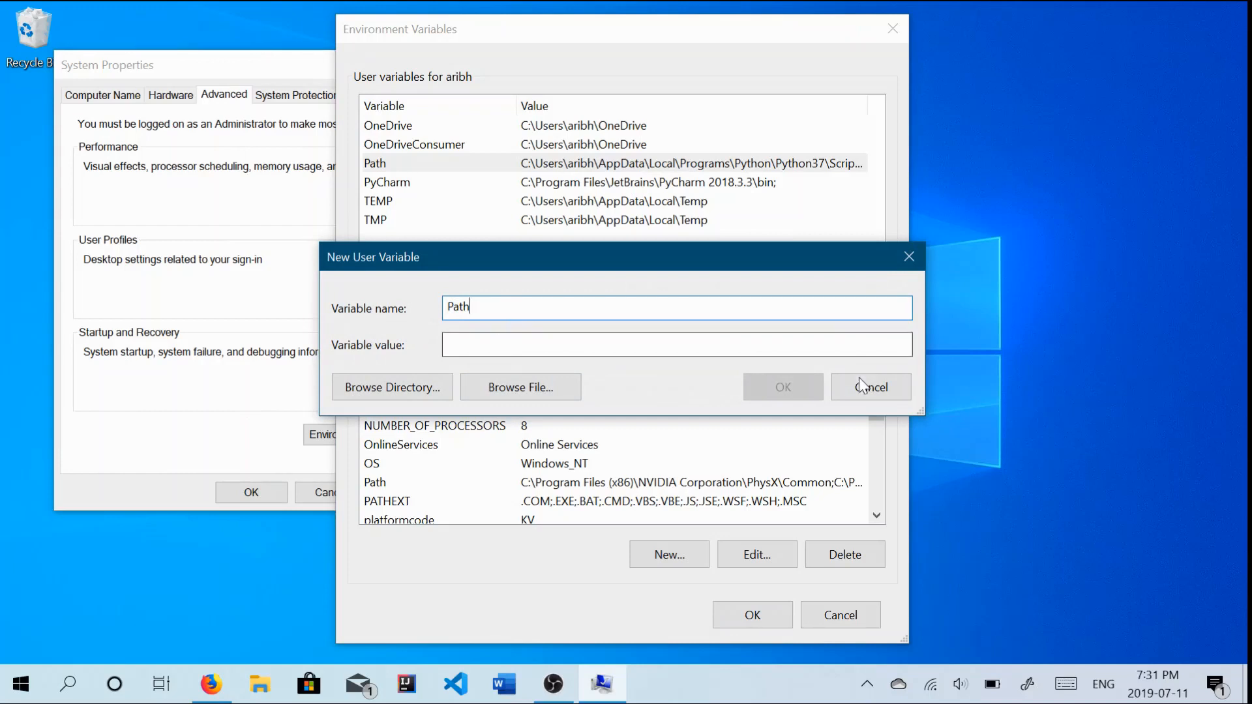
left_click(870, 388)
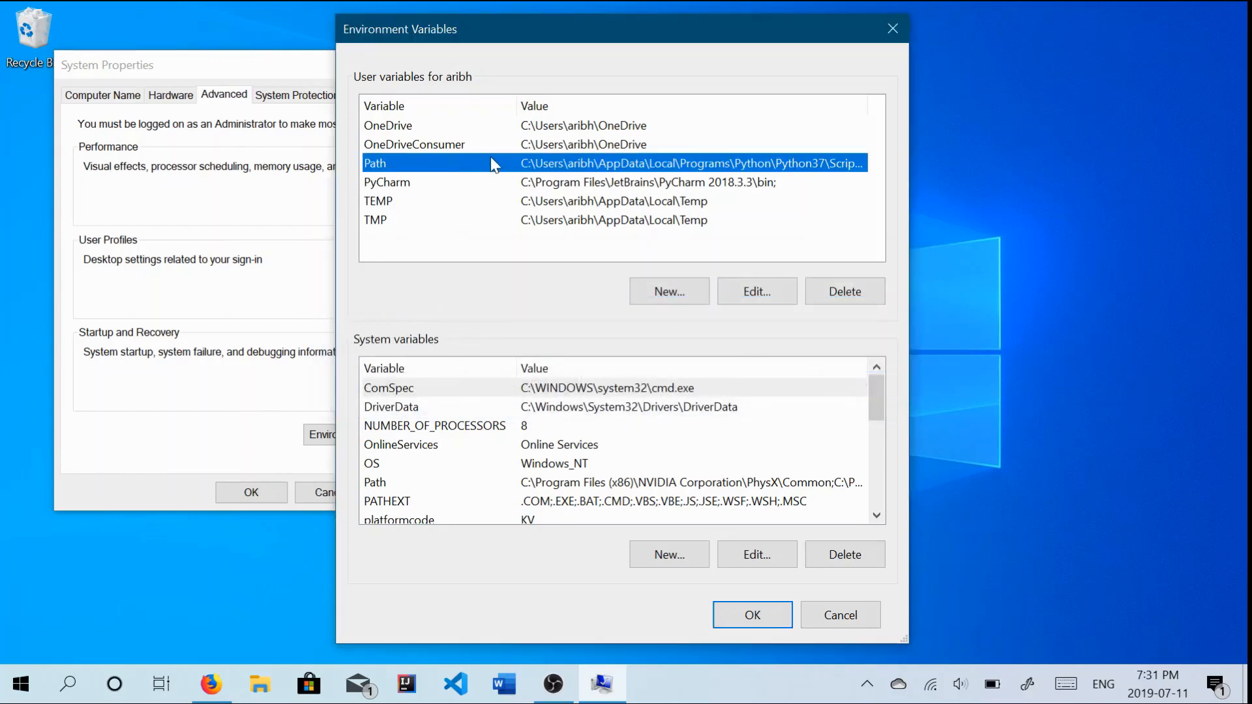
mouse_move(733, 283)
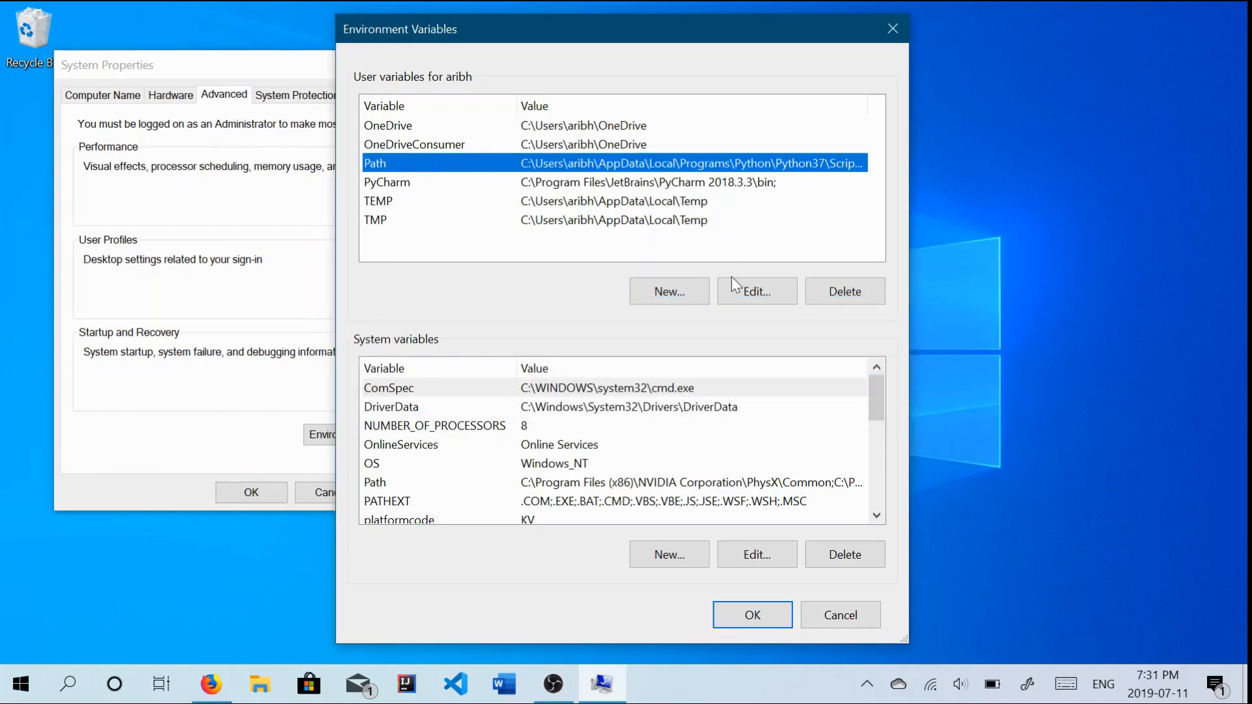
left_click(755, 291)
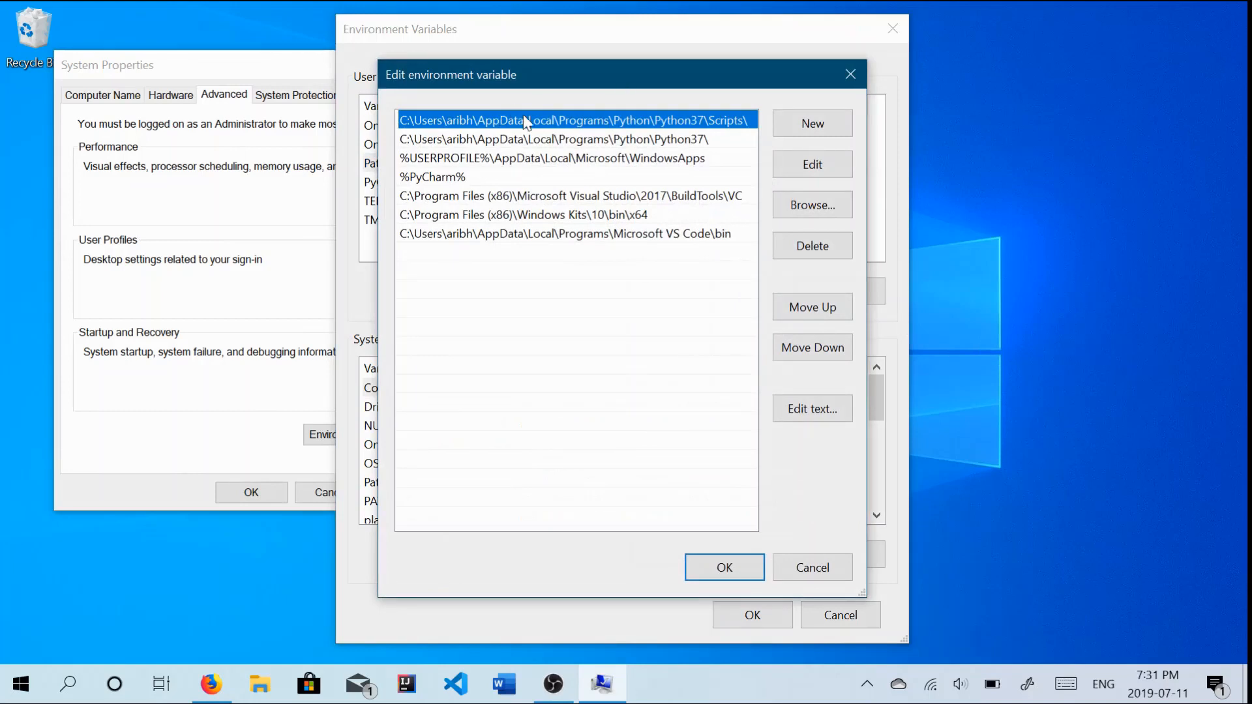
mouse_move(257, 685)
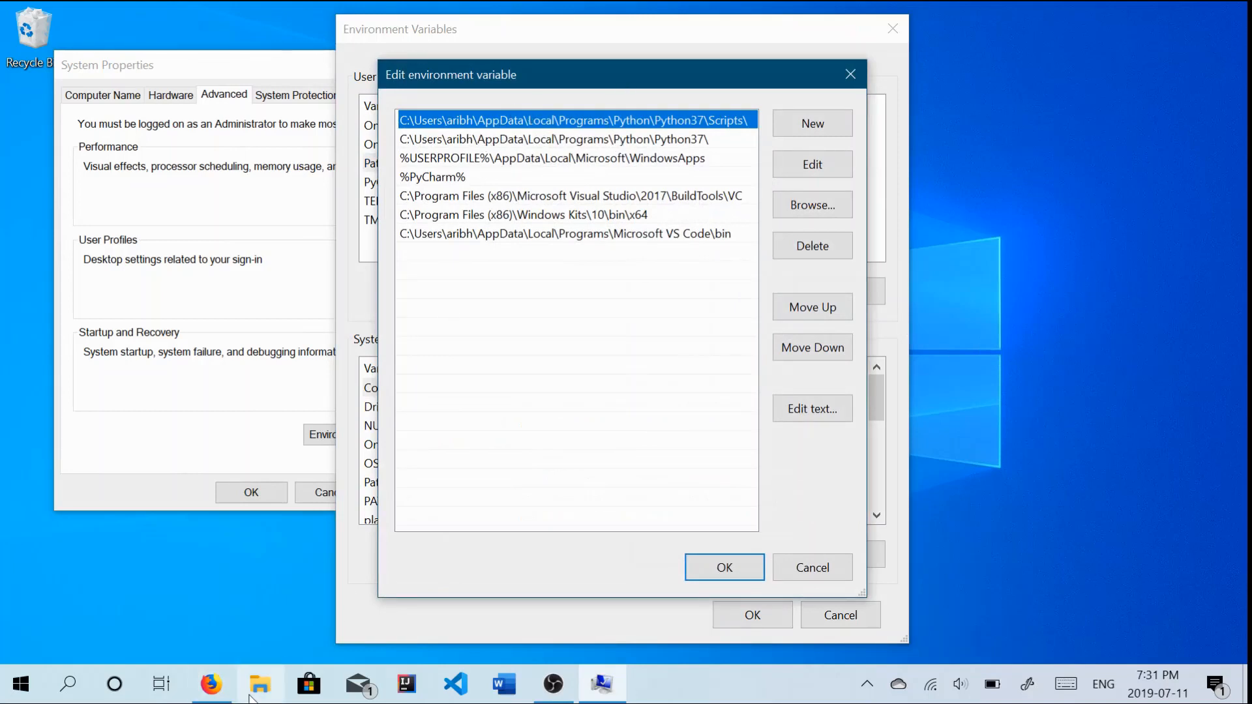
In File Explorer, search the Windows (C:) drive for python.
left_click(259, 685)
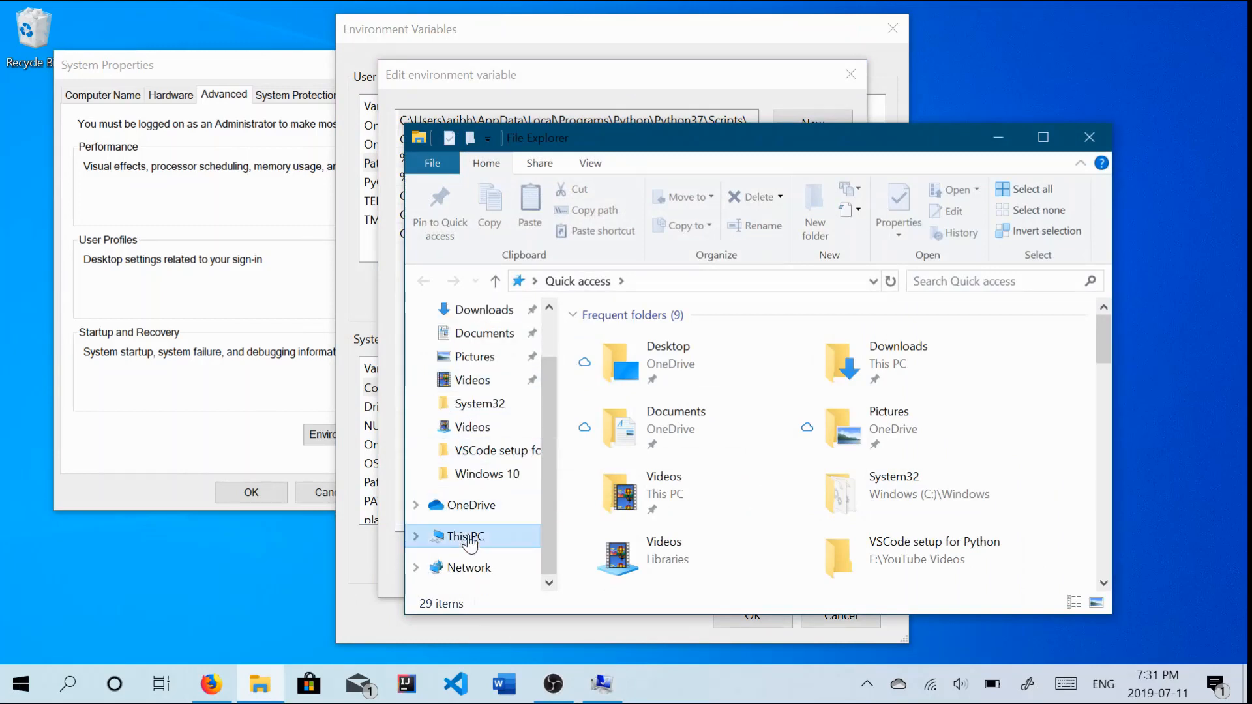
left_click(466, 537)
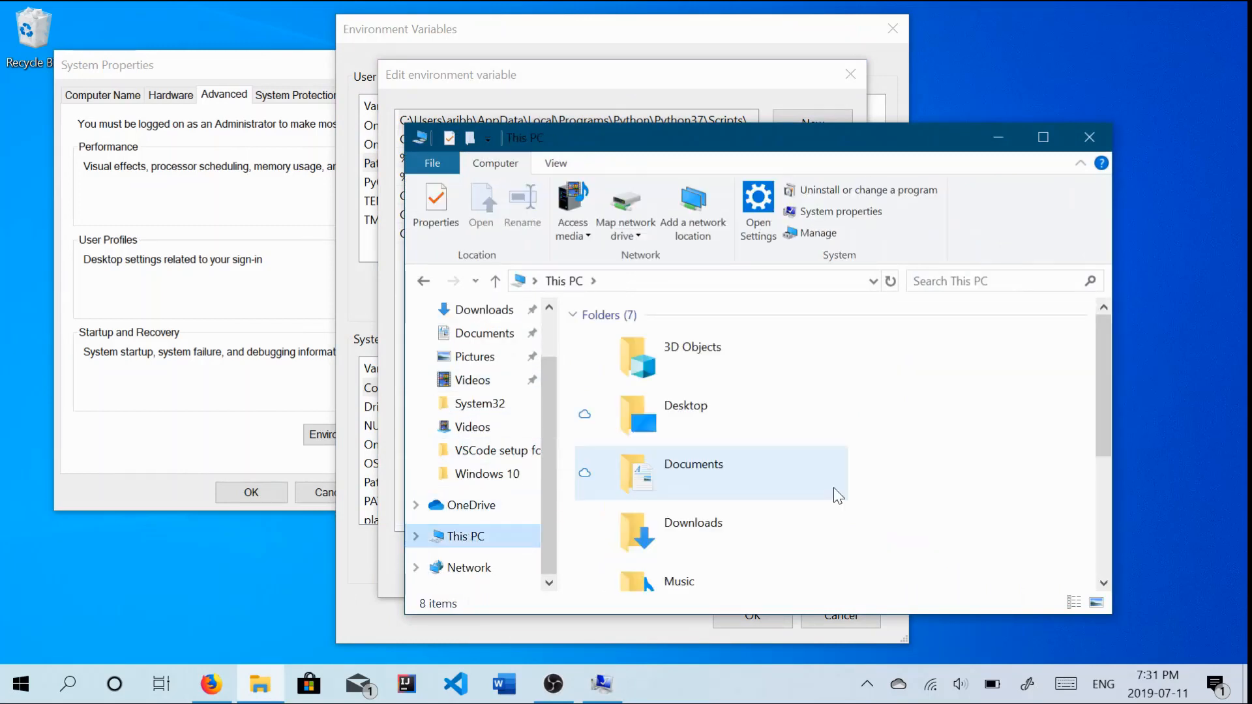
mouse_move(759, 115)
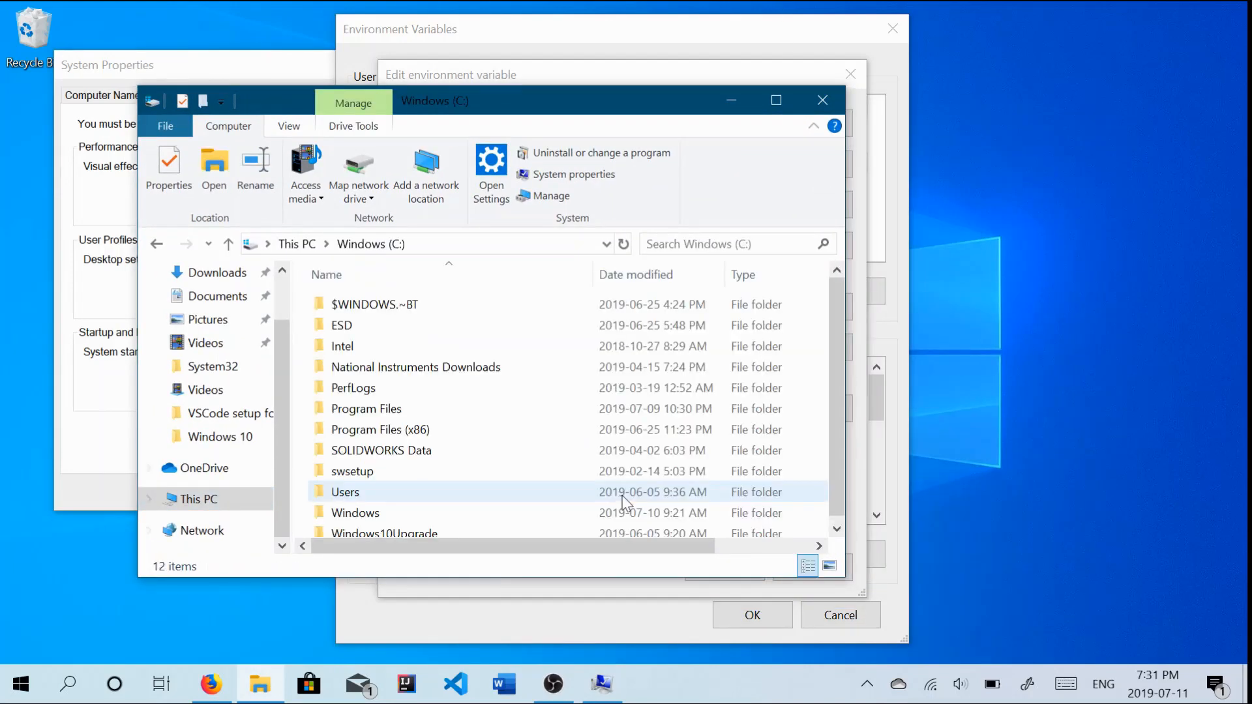
left_click(218, 125)
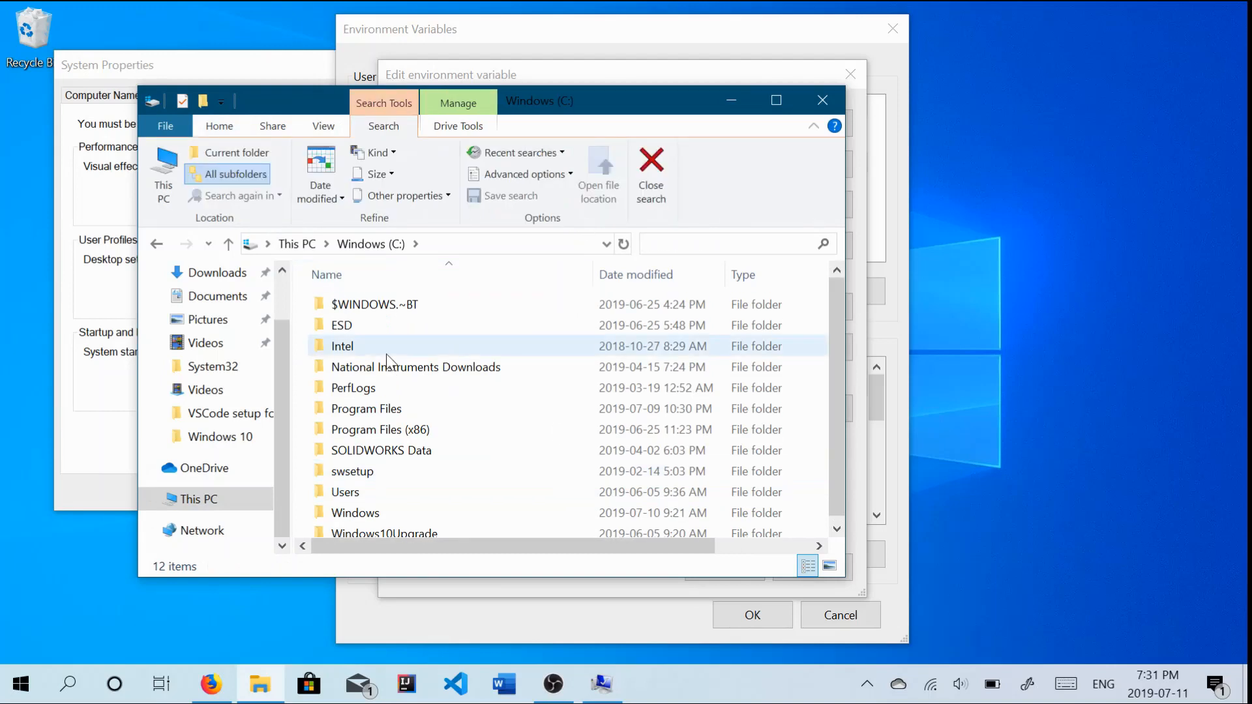
type("python")
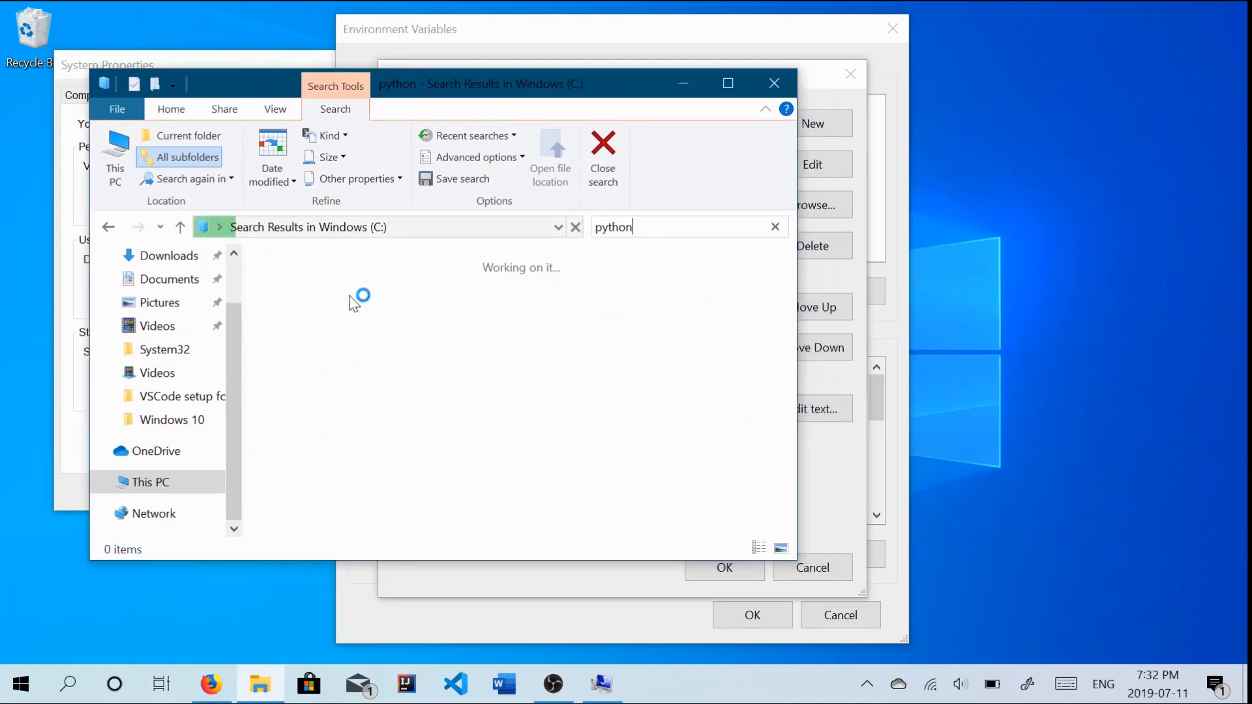
mouse_move(479, 304)
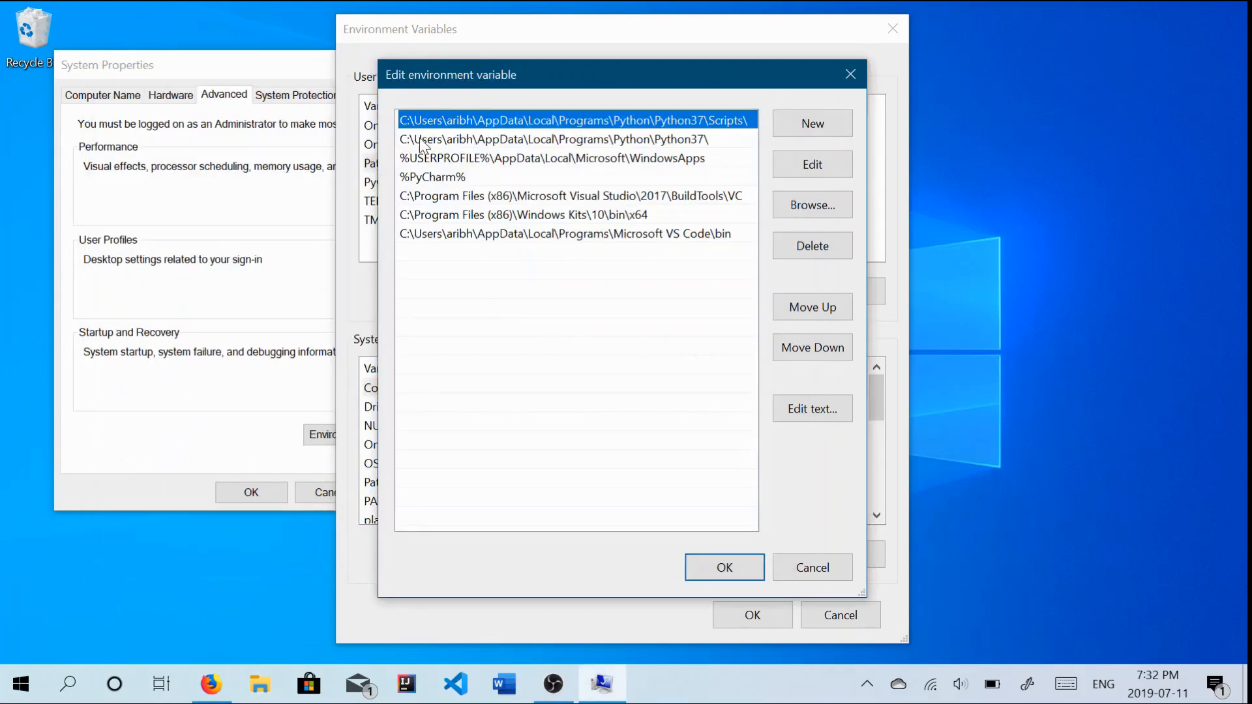
mouse_move(681, 121)
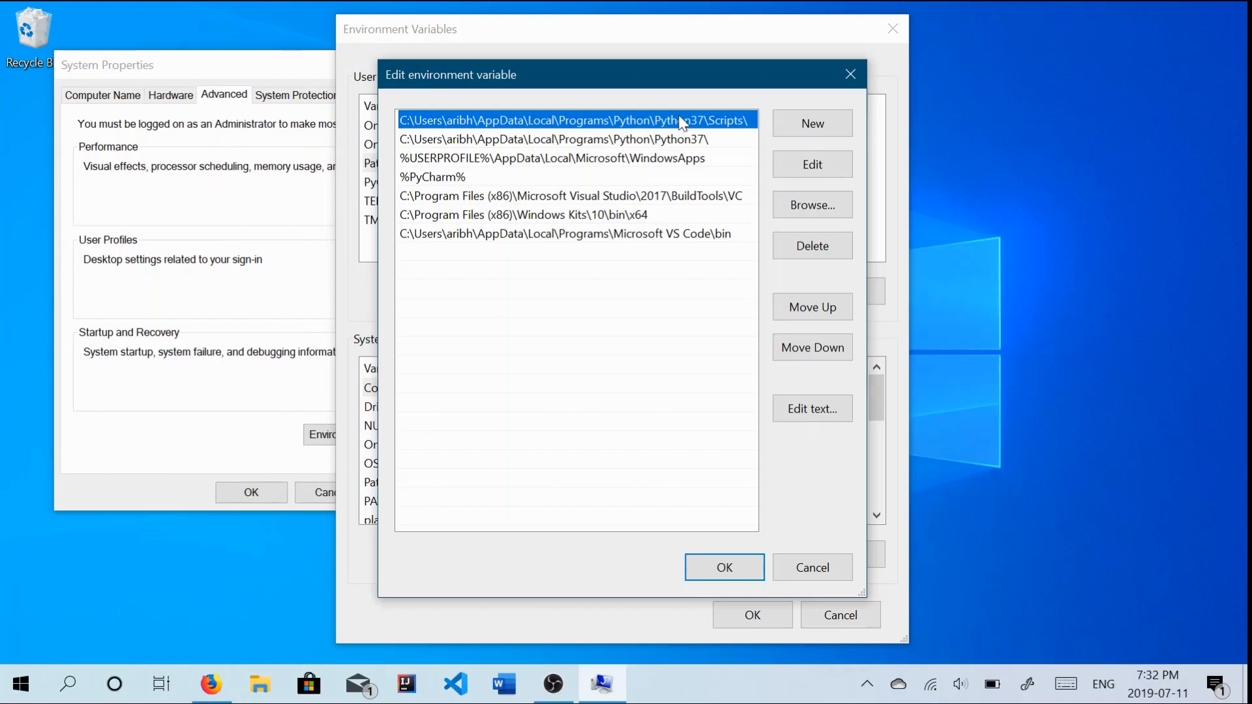
mouse_move(470, 155)
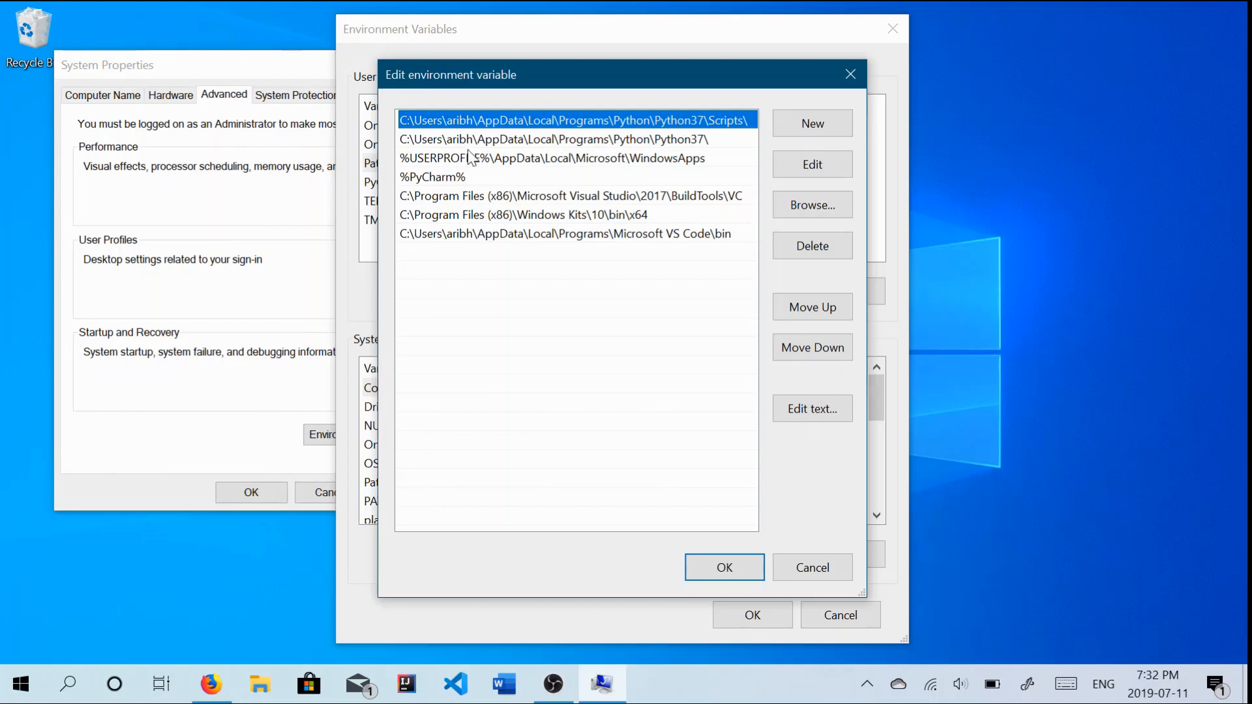
mouse_move(715, 116)
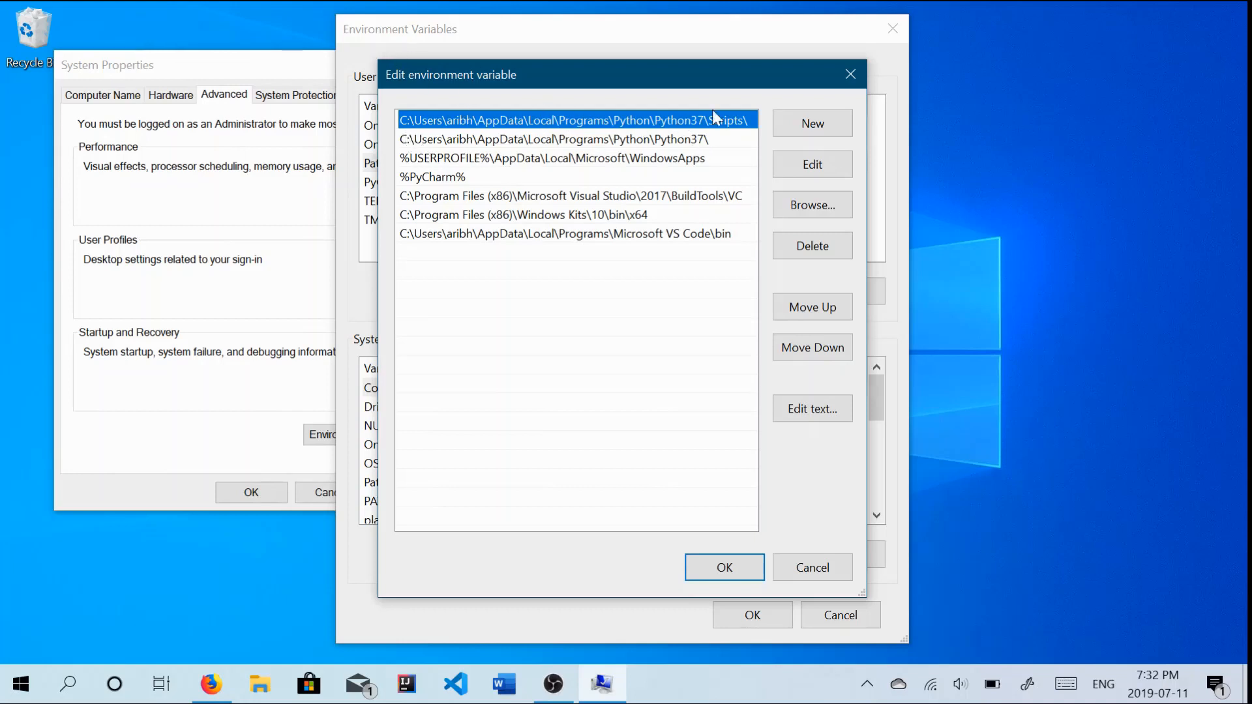
mouse_move(822, 473)
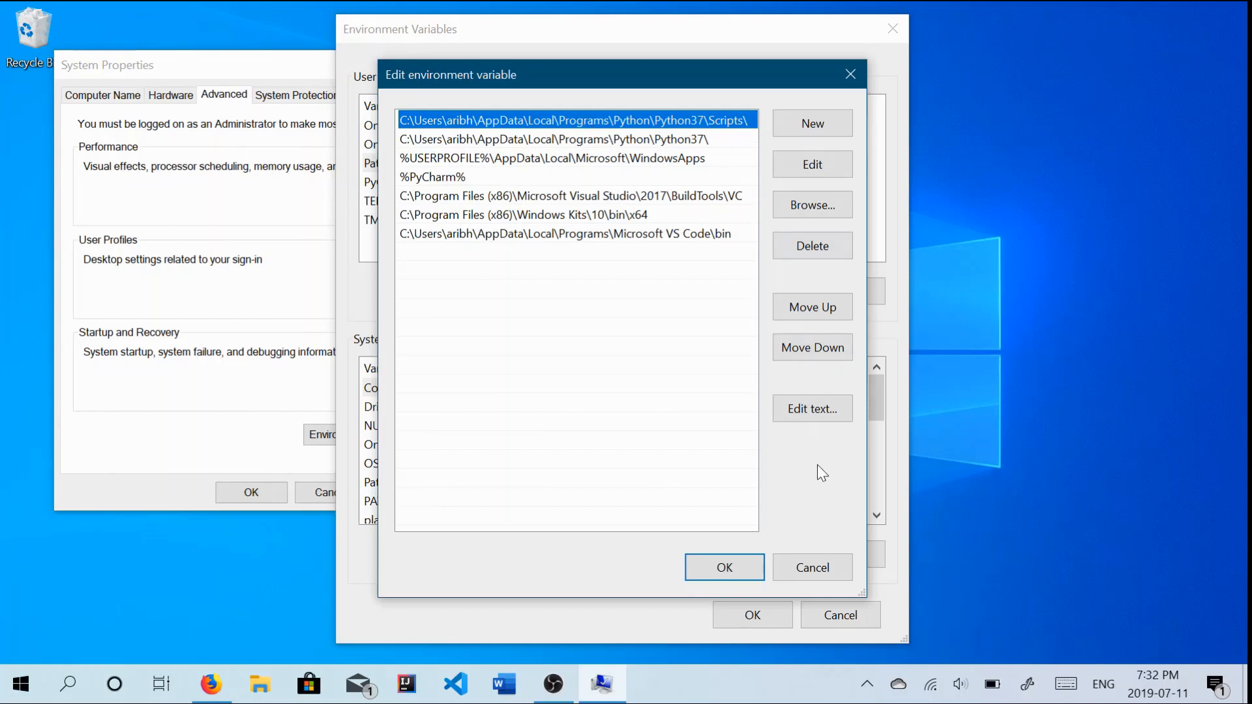
Accept the user Path entries with Python37 and Scripts and confirm Environment Variables.
left_click(723, 567)
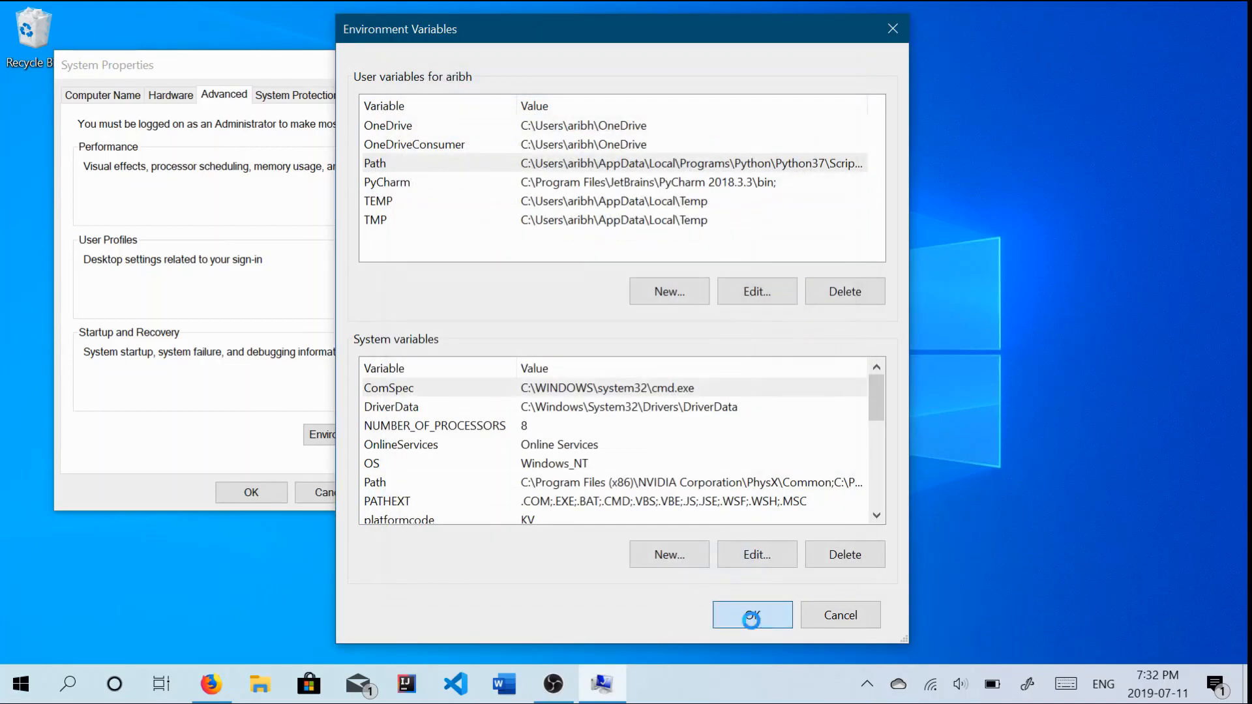
left_click(752, 614)
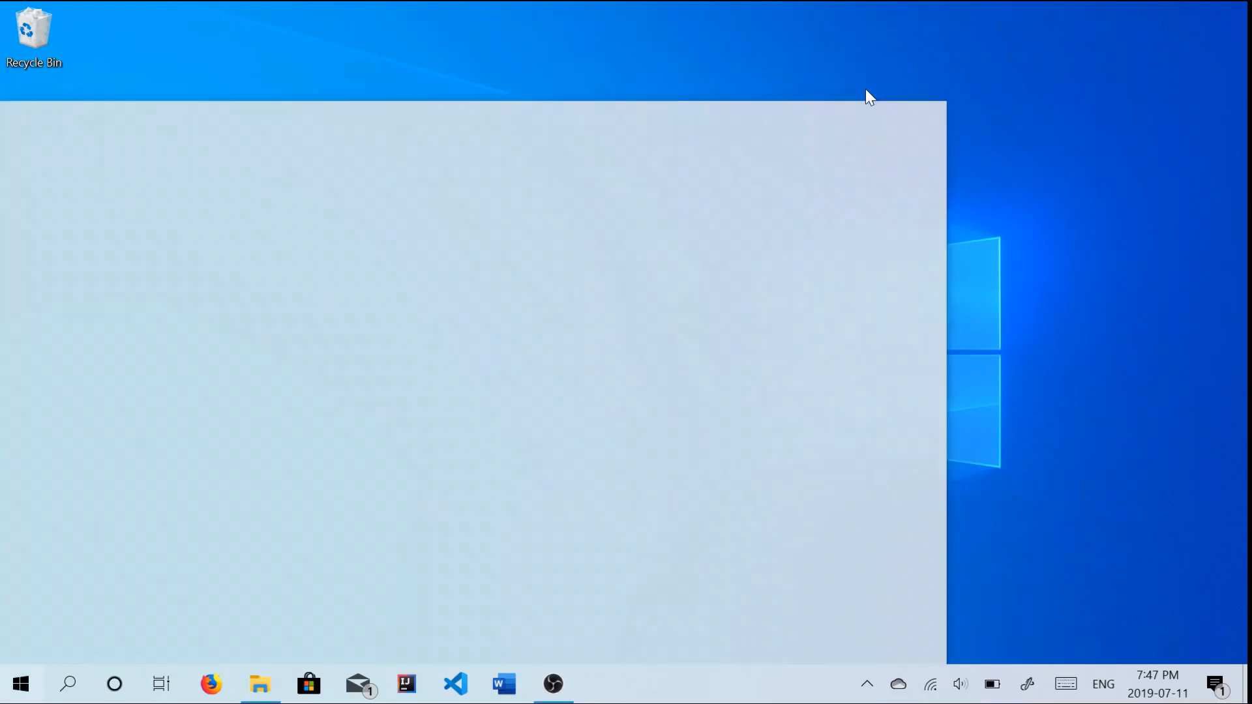
Search the Start menu for idle to launch IDLE (Python 3.7 64-bit).
left_click(19, 684)
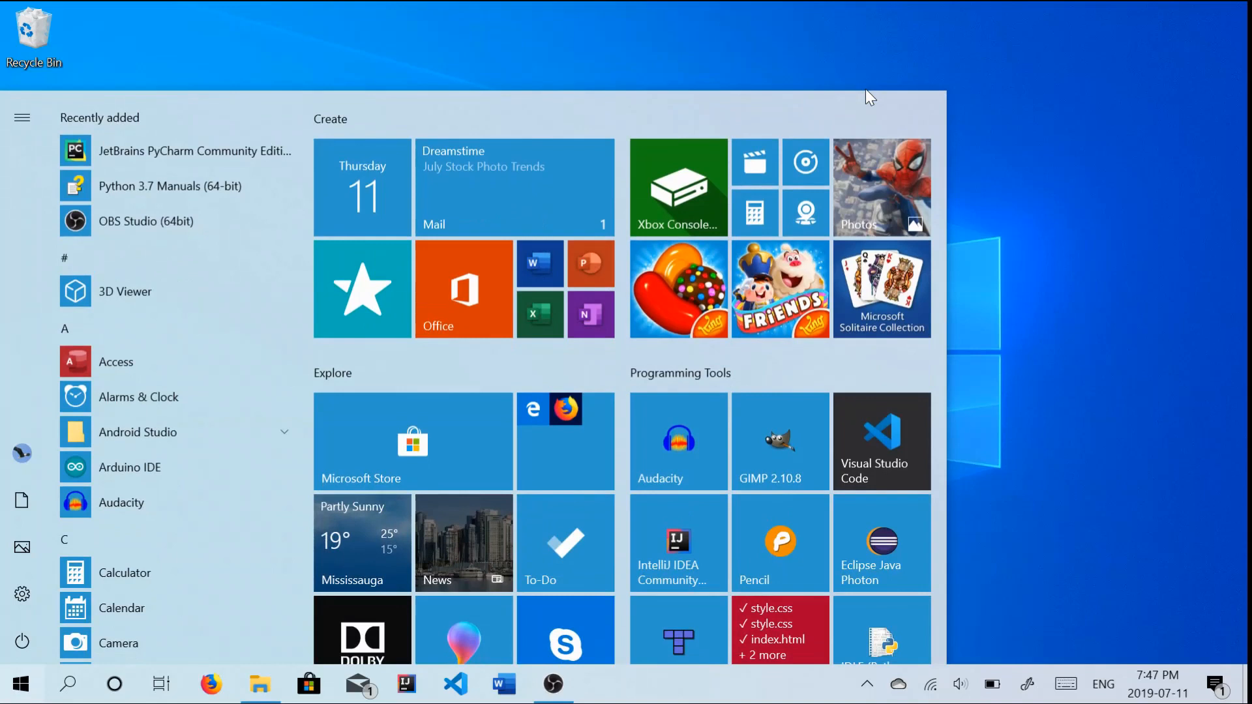
type("idle")
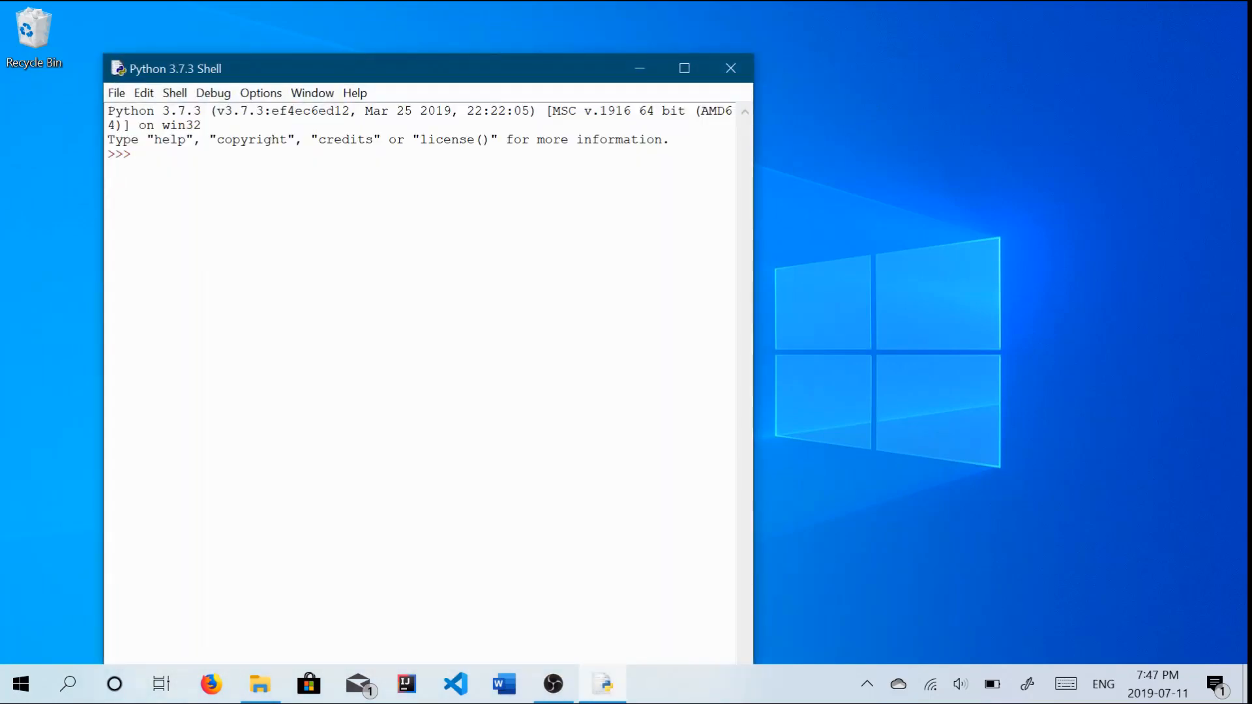
Run import pygame at the IDLE prompt, get the pygame 1.9.4 greeting, and minimise the shell.
type("import pygame")
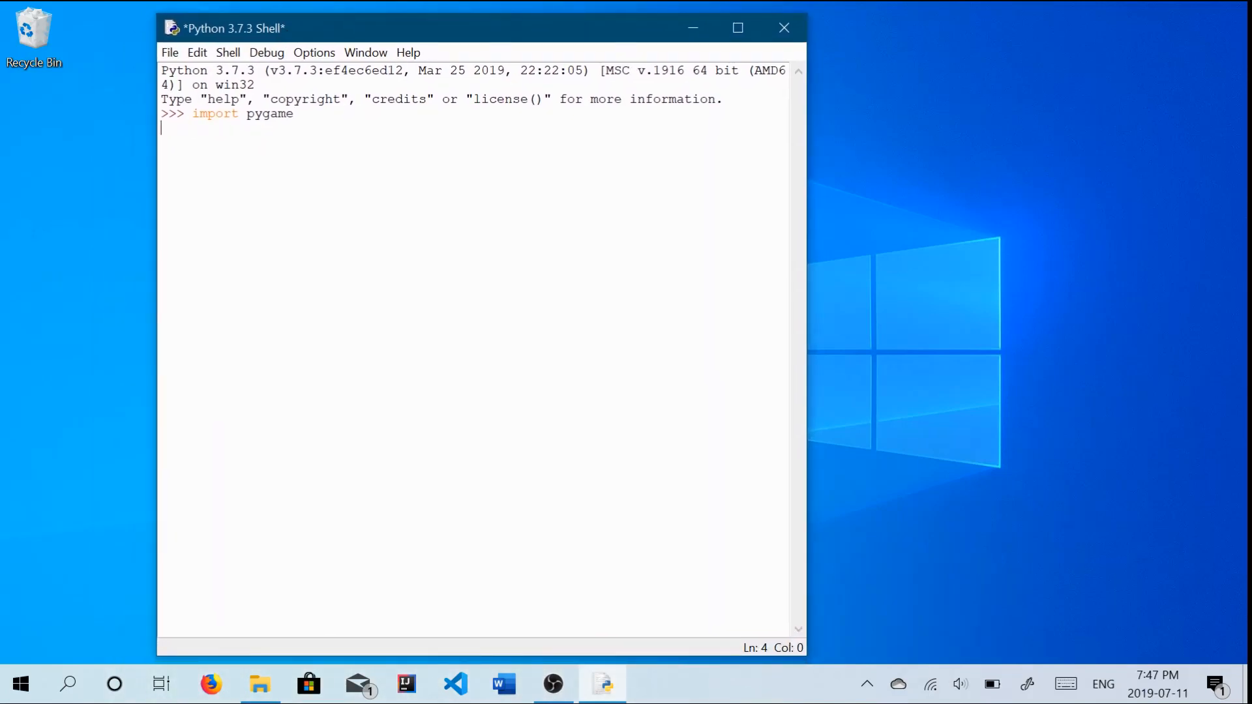
key("Return")
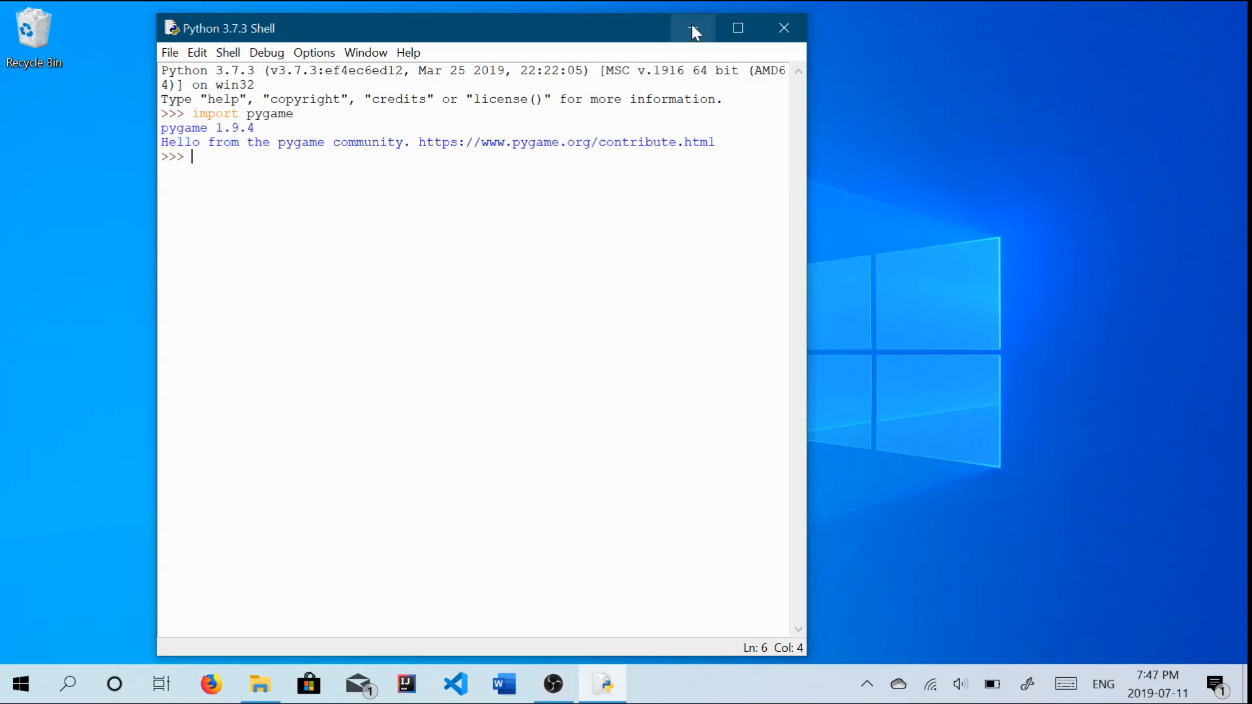
left_click(691, 28)
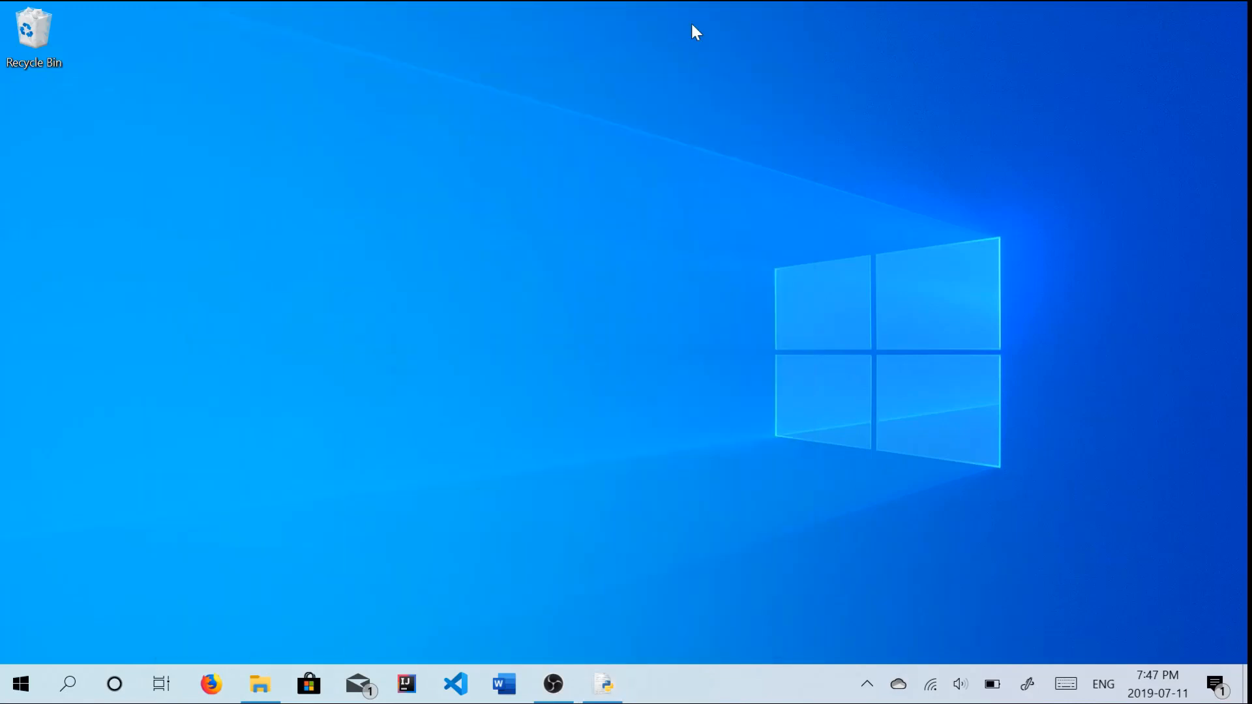